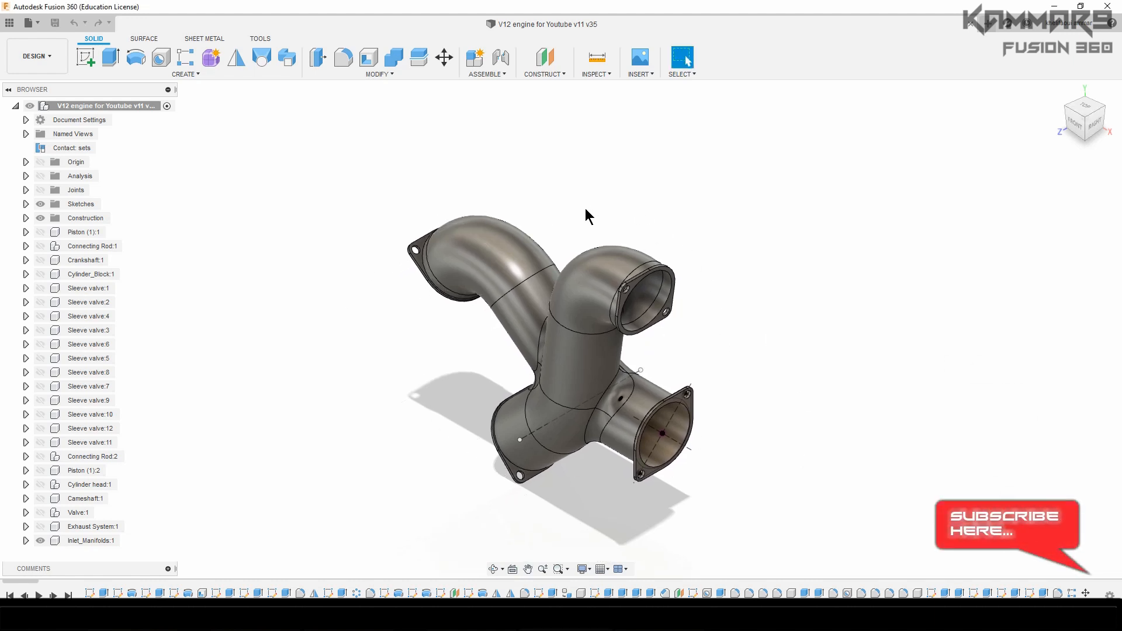
pyautogui.moveTo(140, 517)
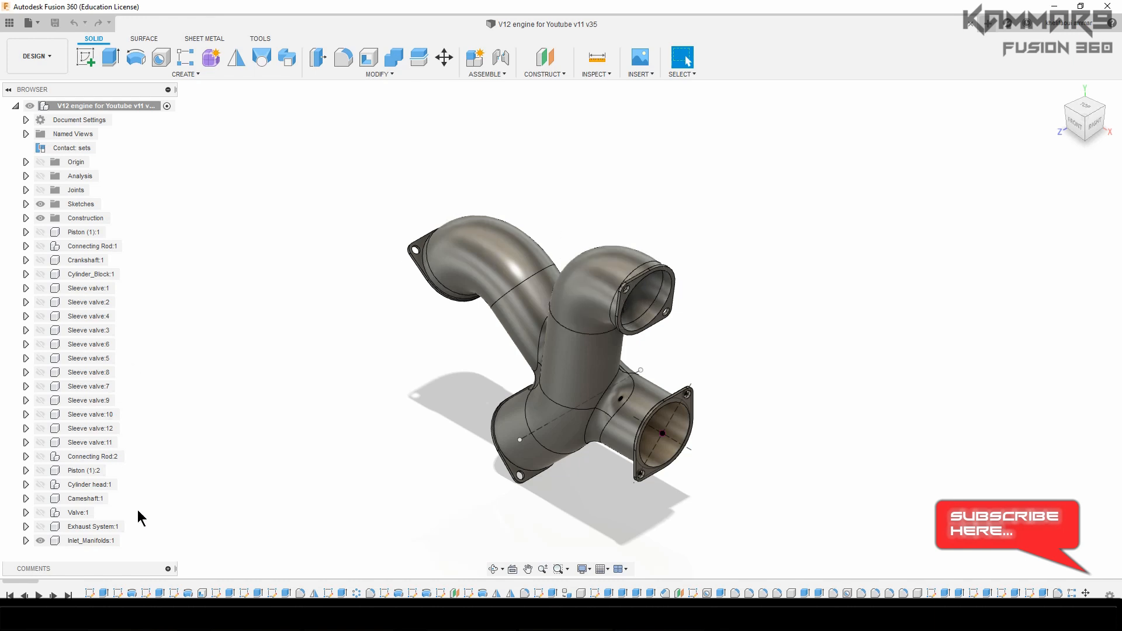
# - Toggle off the inlet manifold and section cut, leaving the full block under the translucent head
pyautogui.click(92, 540)
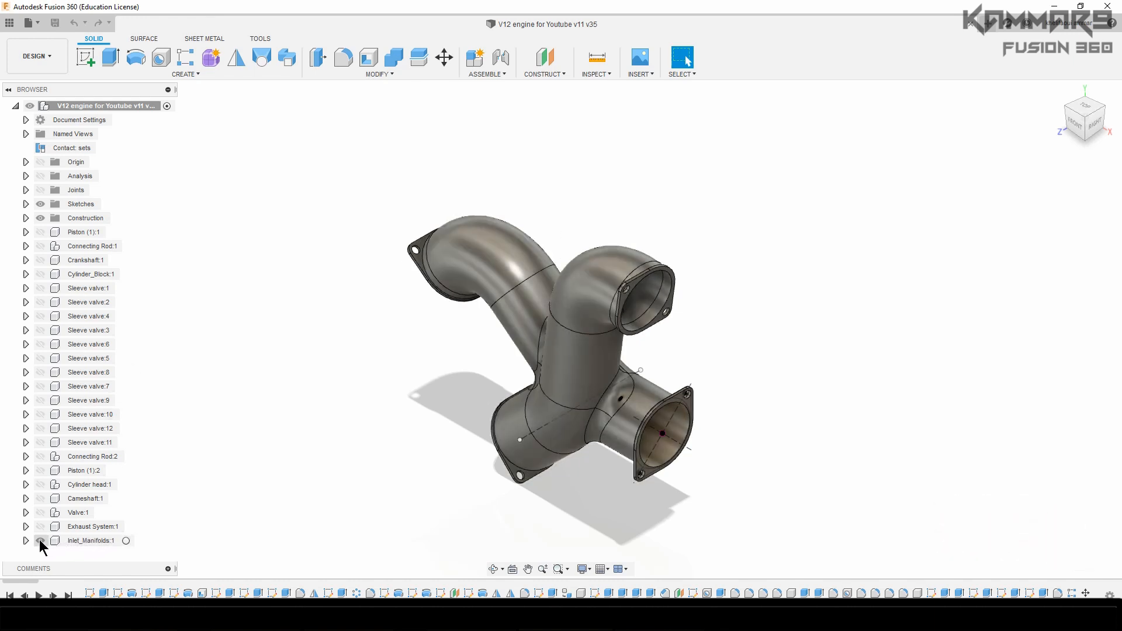
pyautogui.click(41, 540)
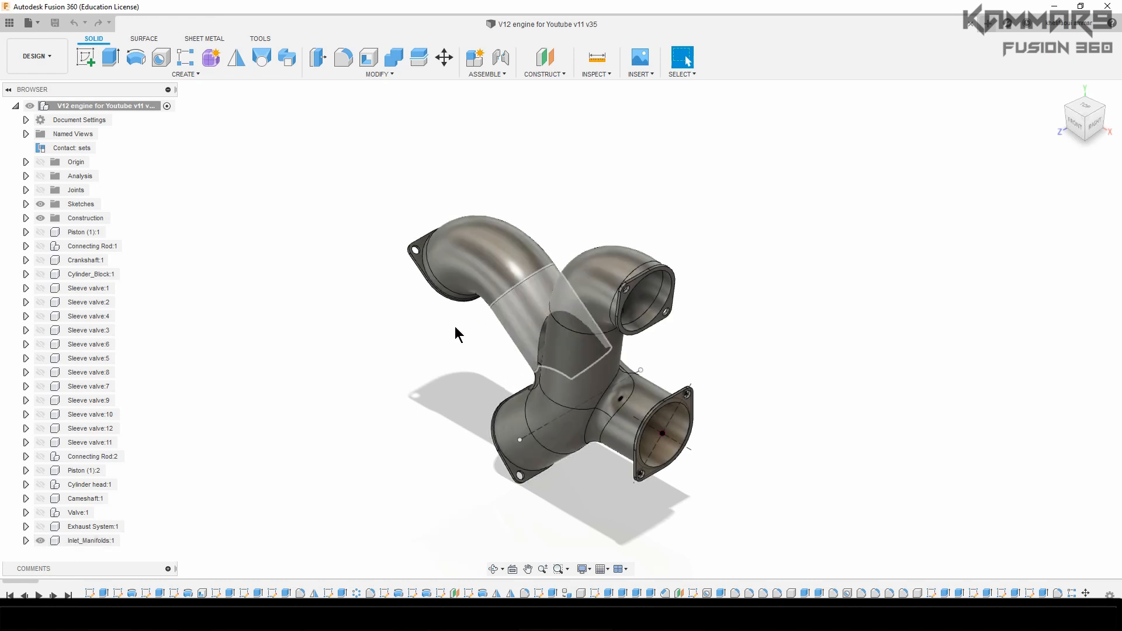
pyautogui.click(91, 540)
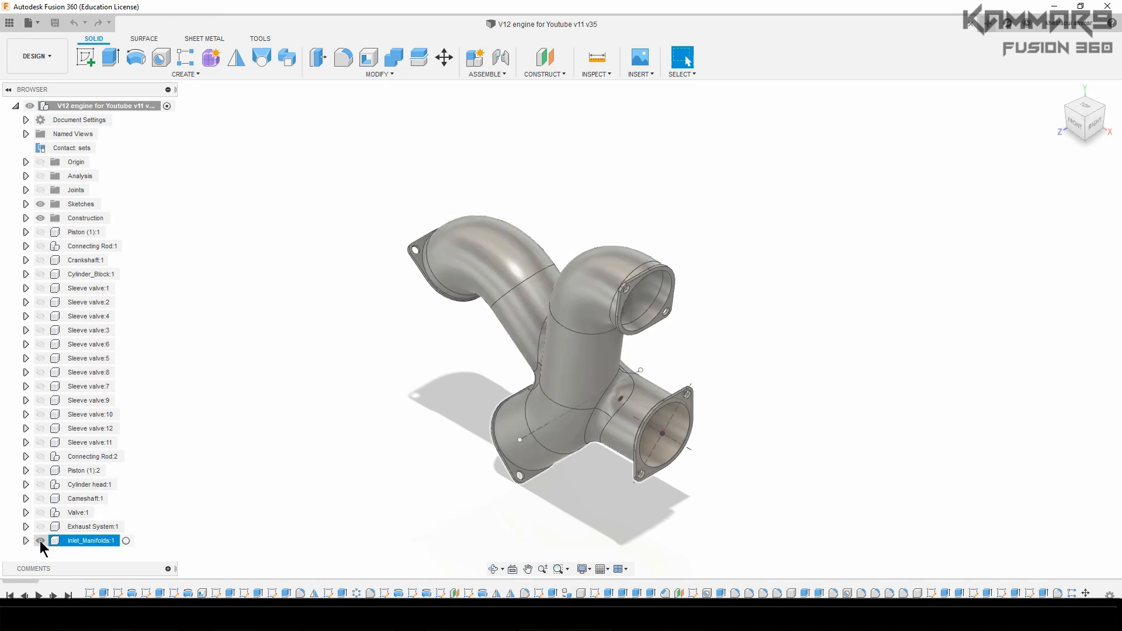
pyautogui.click(41, 540)
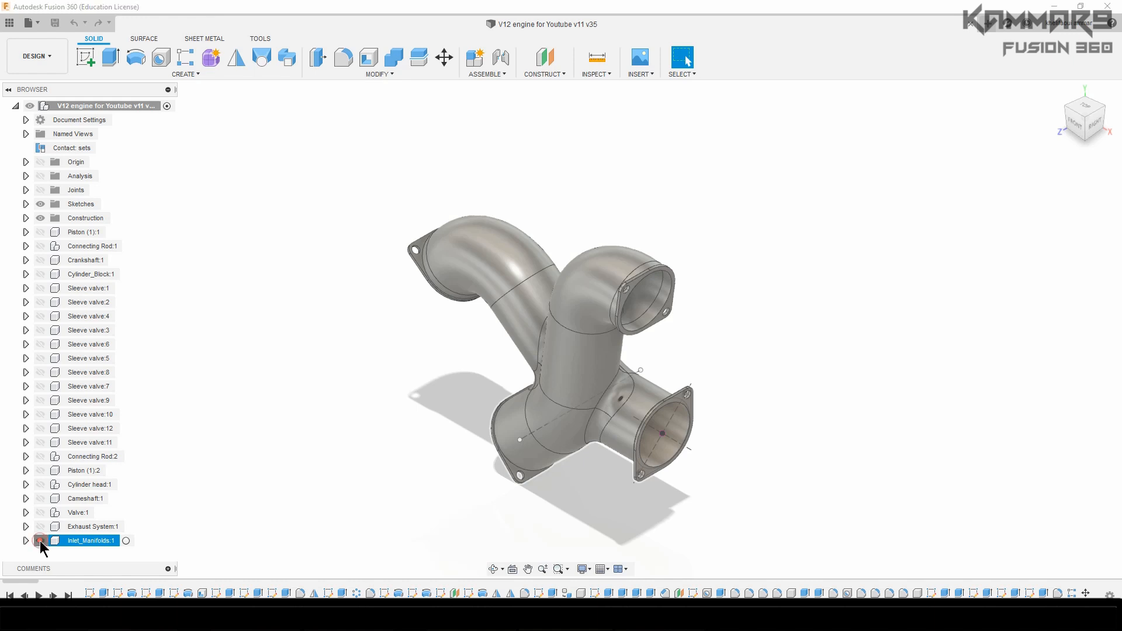
pyautogui.click(41, 540)
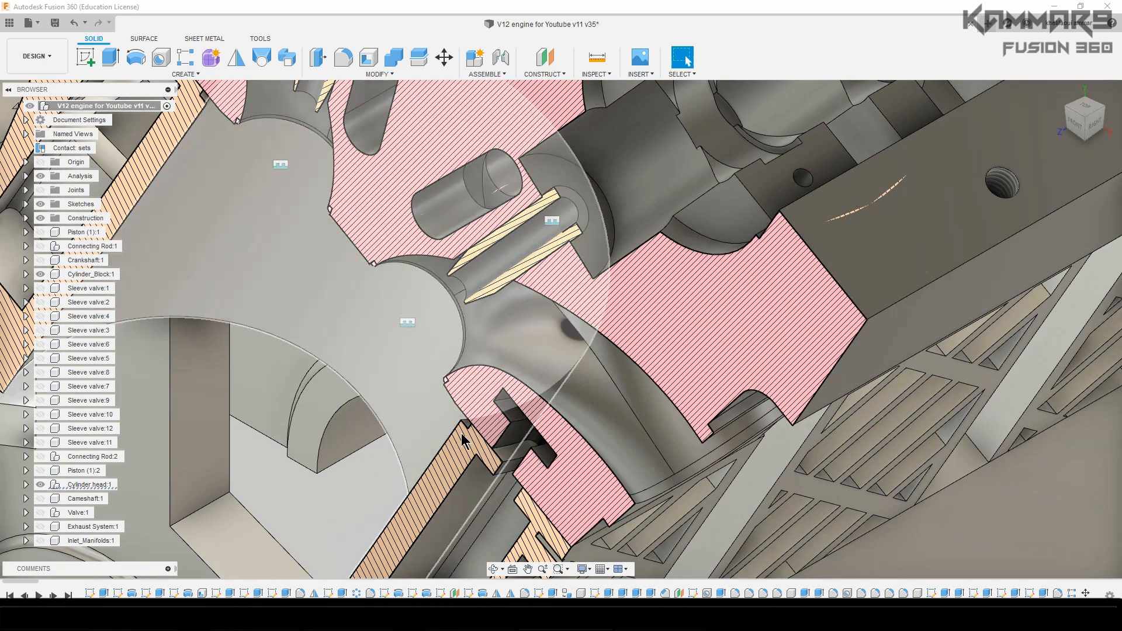
pyautogui.moveTo(463, 439); pyautogui.dragTo(506, 469)
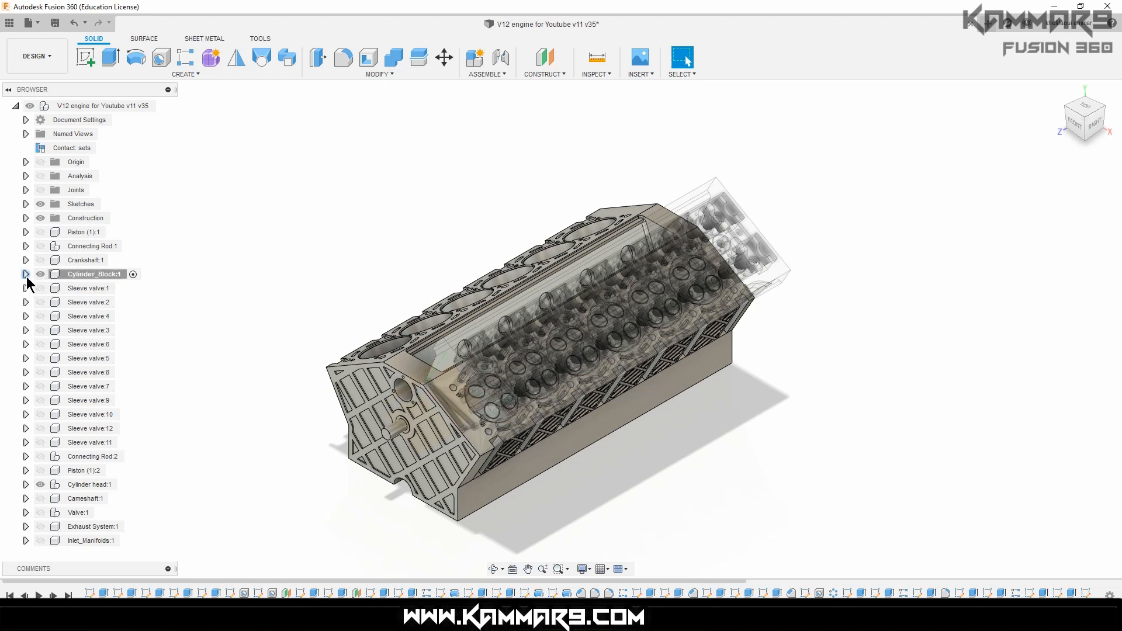
# - Expand Cylinder_Block:1's sketches, hide Cylinder head:1, and show Sketch11 on the deck face
pyautogui.click(25, 274)
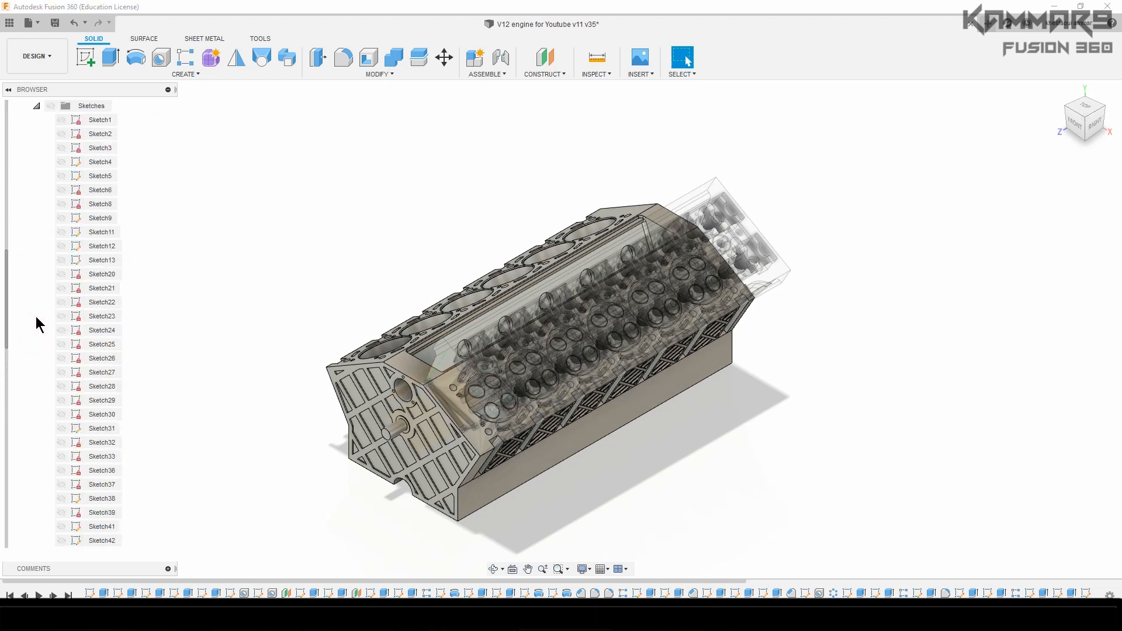
pyautogui.click(48, 147)
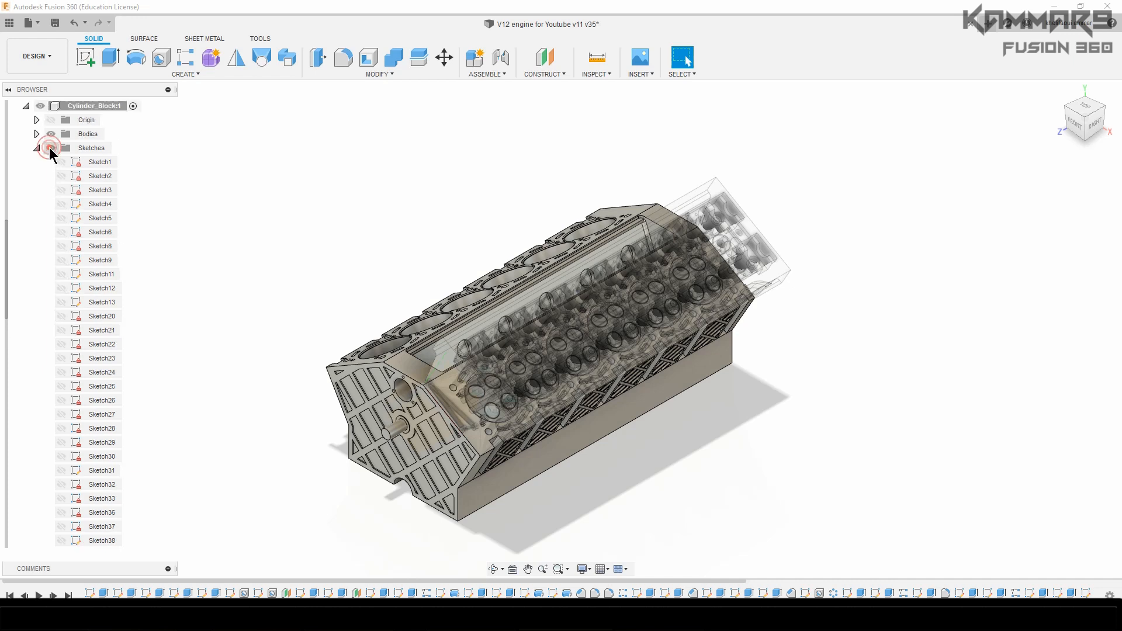
pyautogui.click(50, 147)
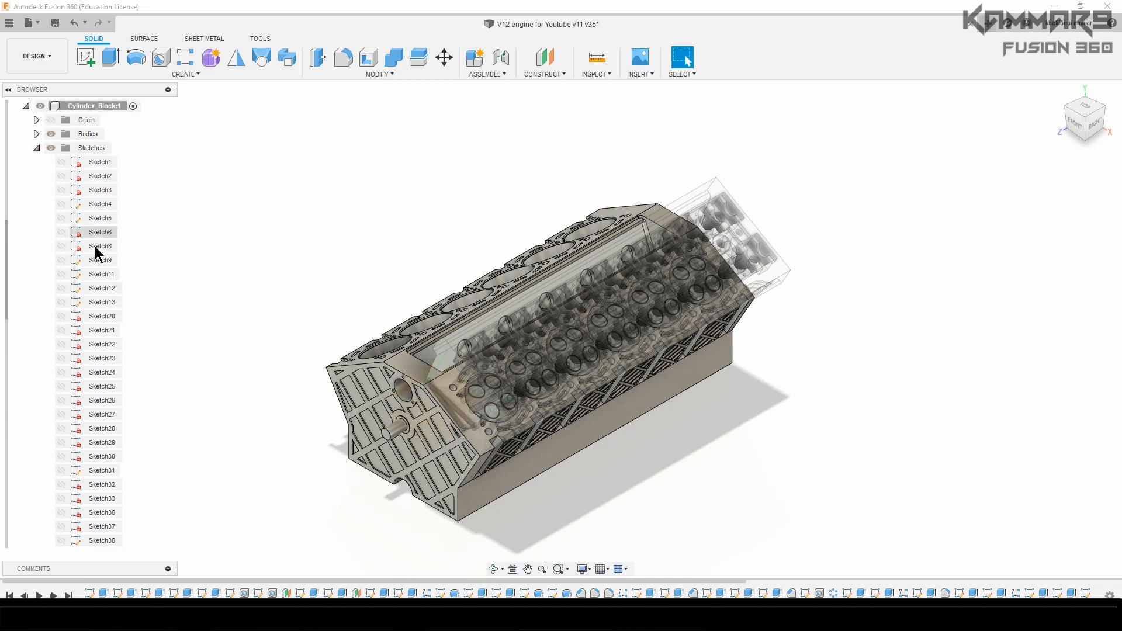
pyautogui.click(100, 232)
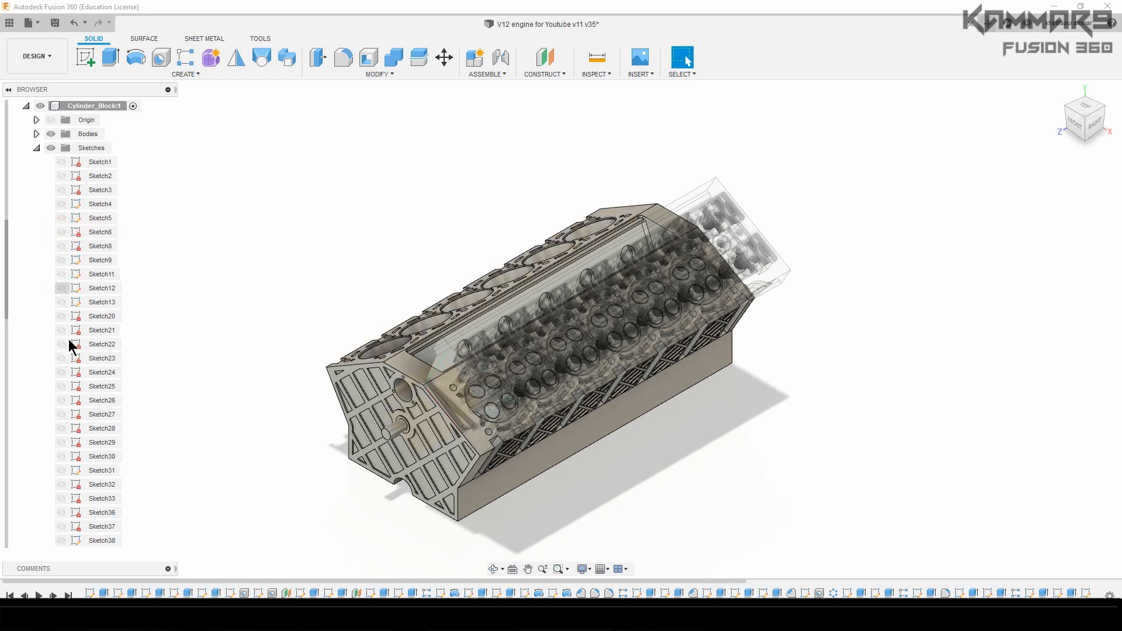
pyautogui.scroll(-3)
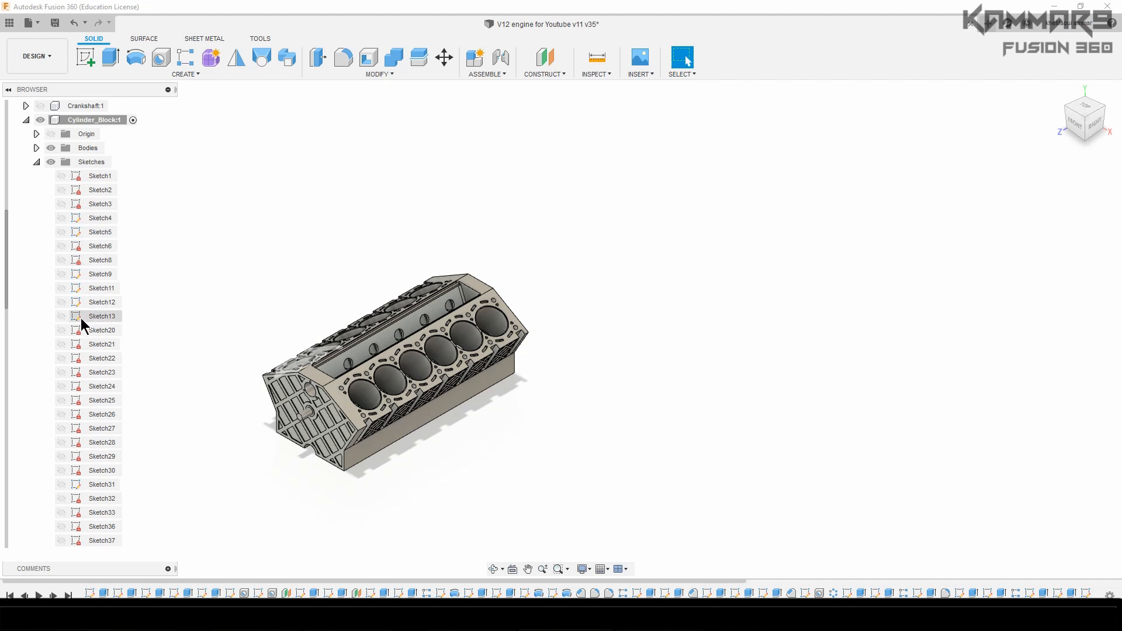
pyautogui.click(100, 246)
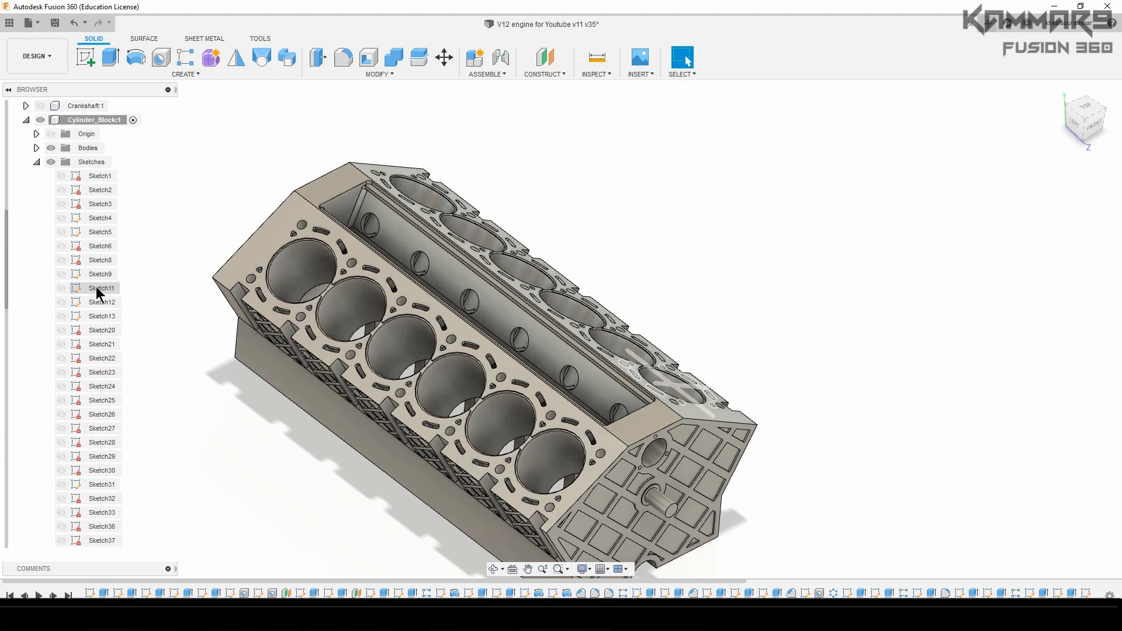
pyautogui.click(101, 287)
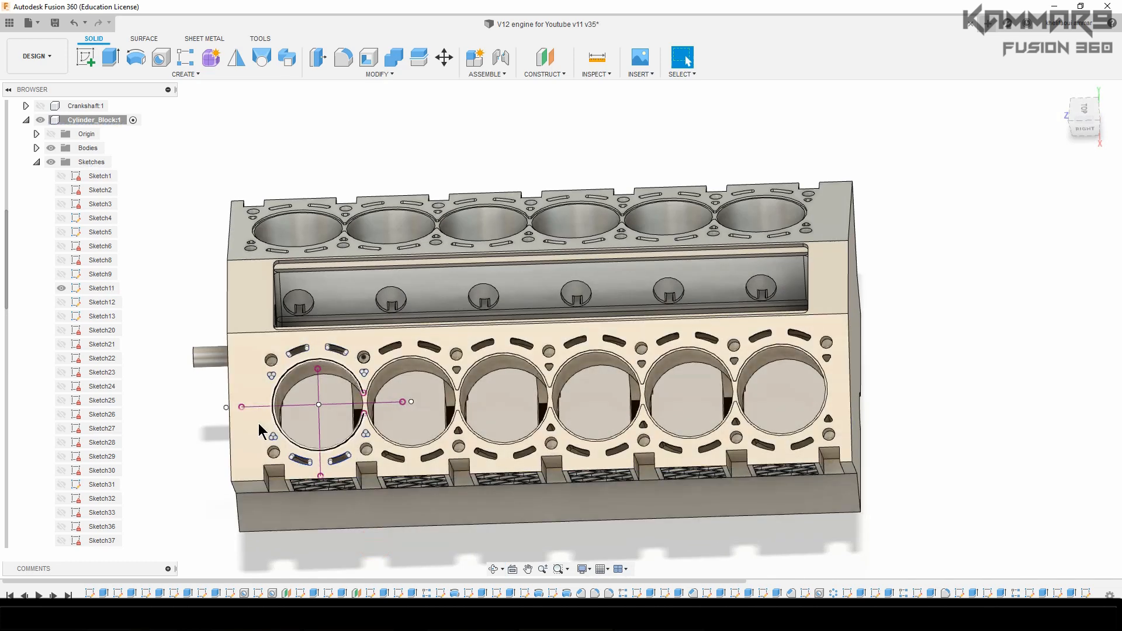
pyautogui.rightClick(100, 287)
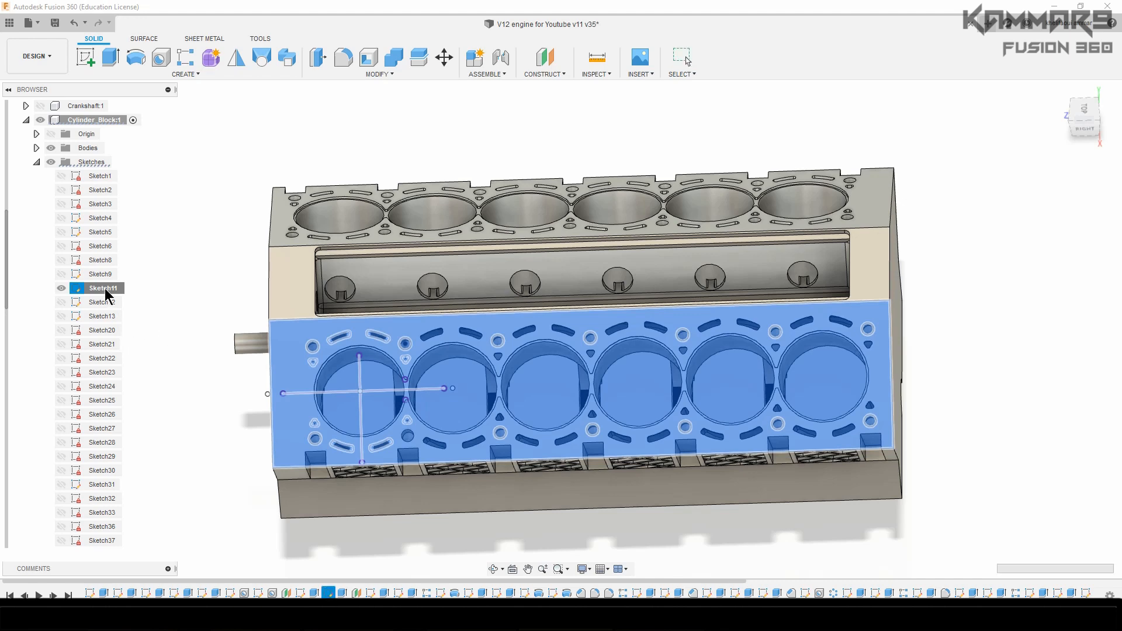
# - Edit Sketch11 and finish it, keeping its bore profile visible on the block's deck face
pyautogui.doubleClick(101, 288)
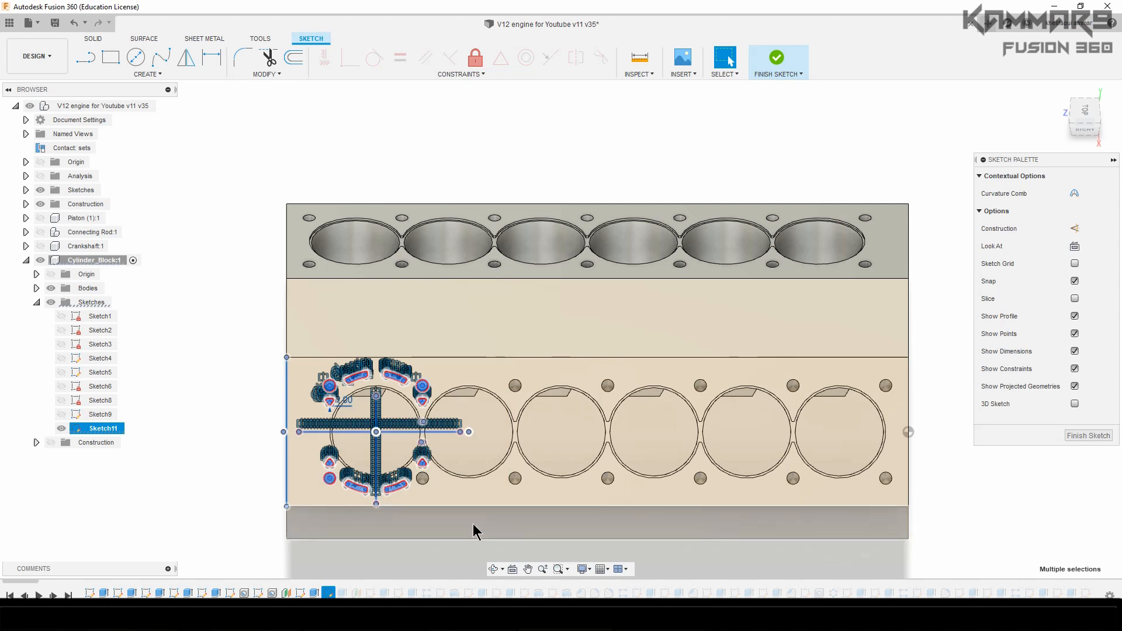
pyautogui.moveTo(1087, 435)
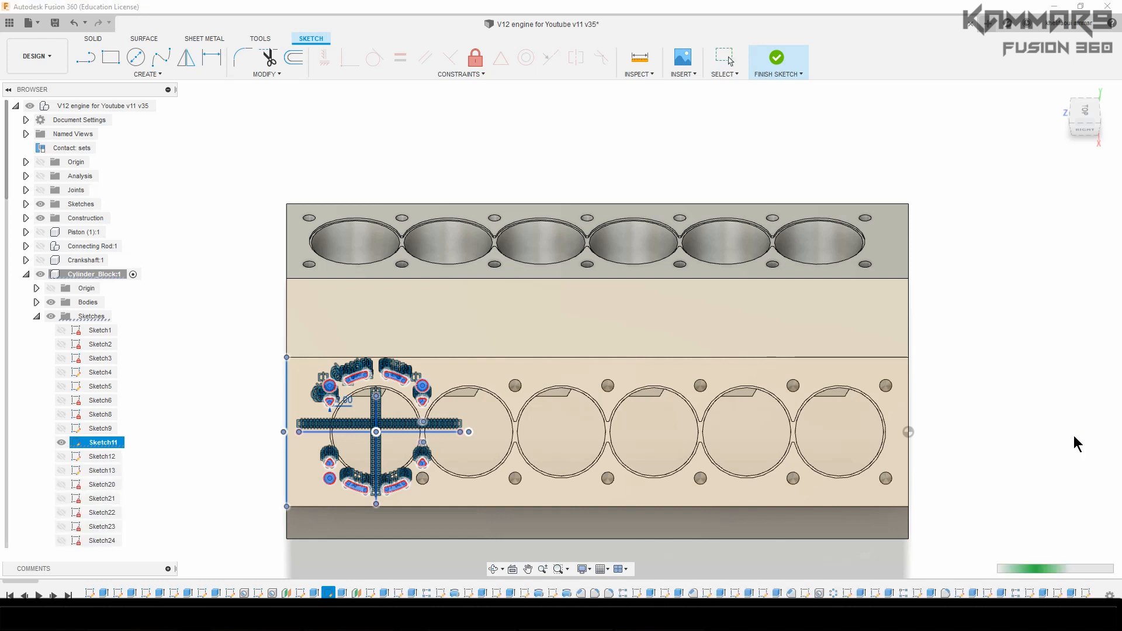
pyautogui.click(776, 57)
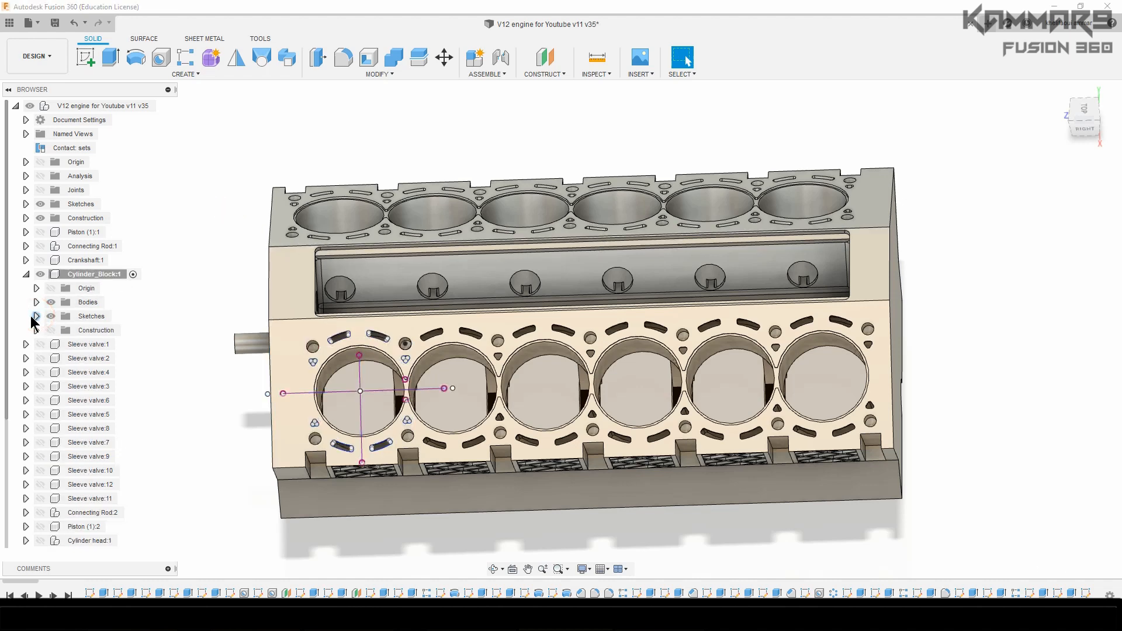
# - Hide Cylinder_Block:1, activate Cylinder head:1, and expand the head's Sketches folder
pyautogui.click(93, 275)
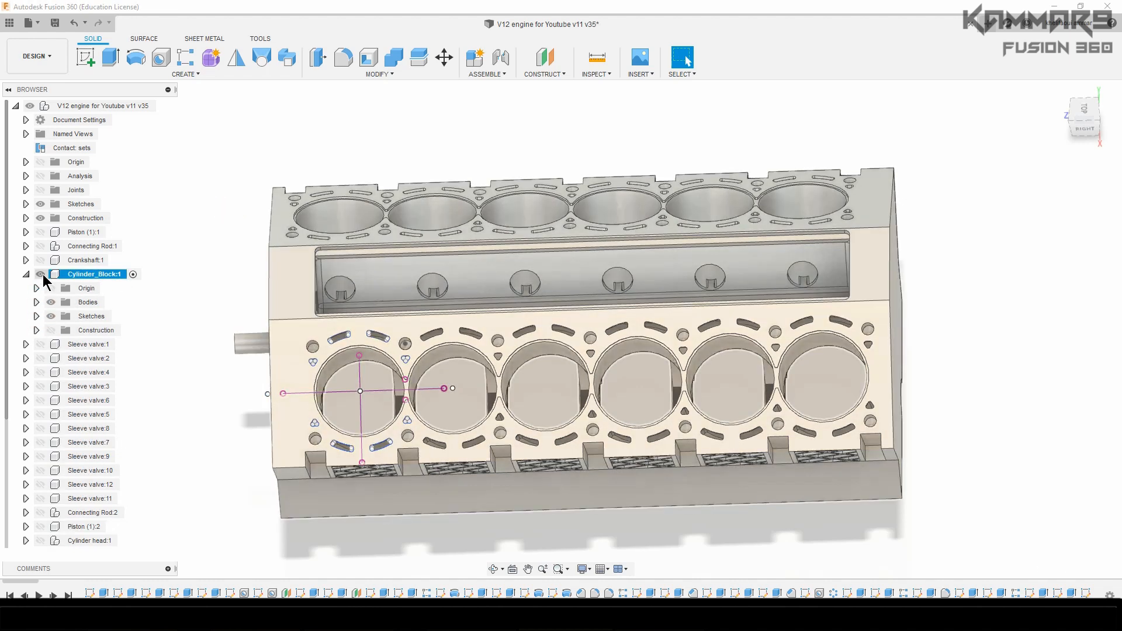
pyautogui.click(41, 274)
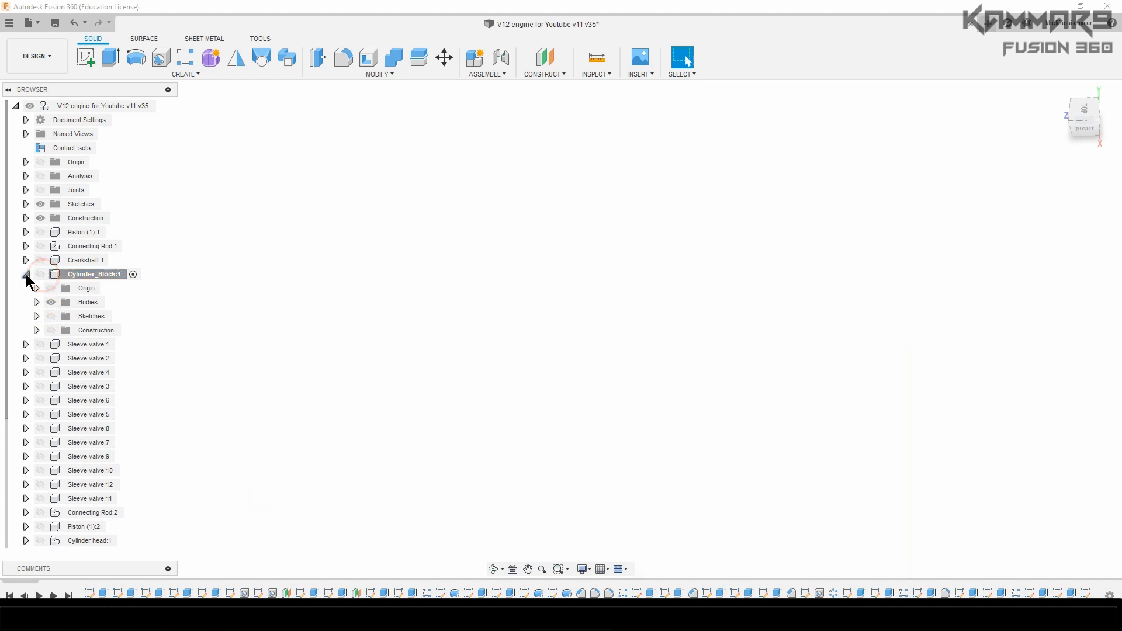
pyautogui.click(26, 277)
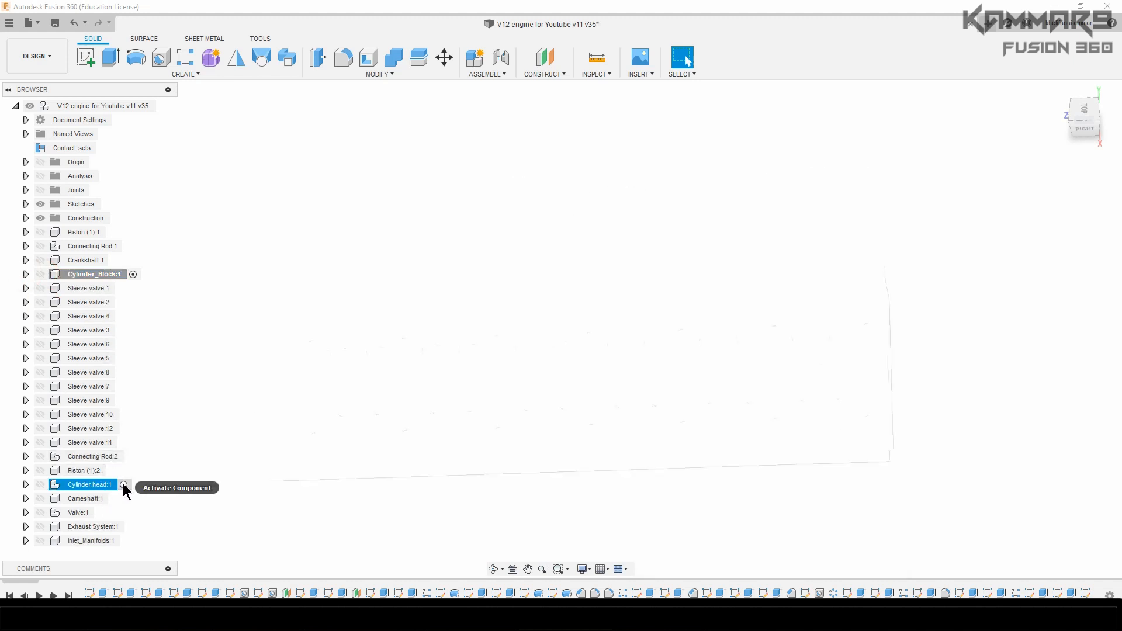
pyautogui.click(123, 484)
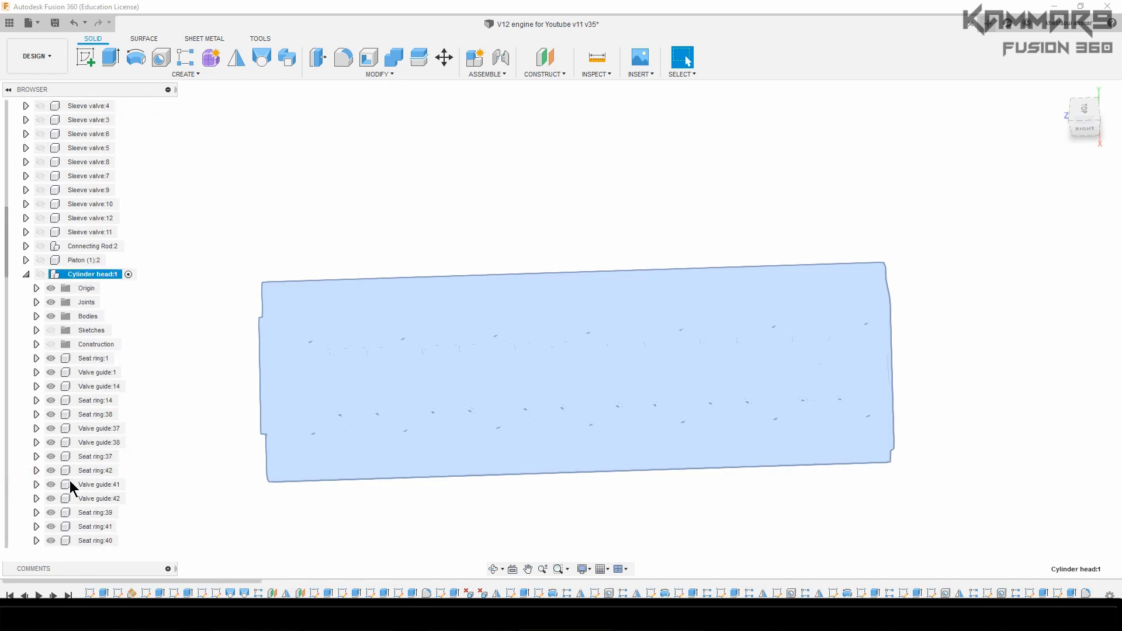
pyautogui.moveTo(36, 336)
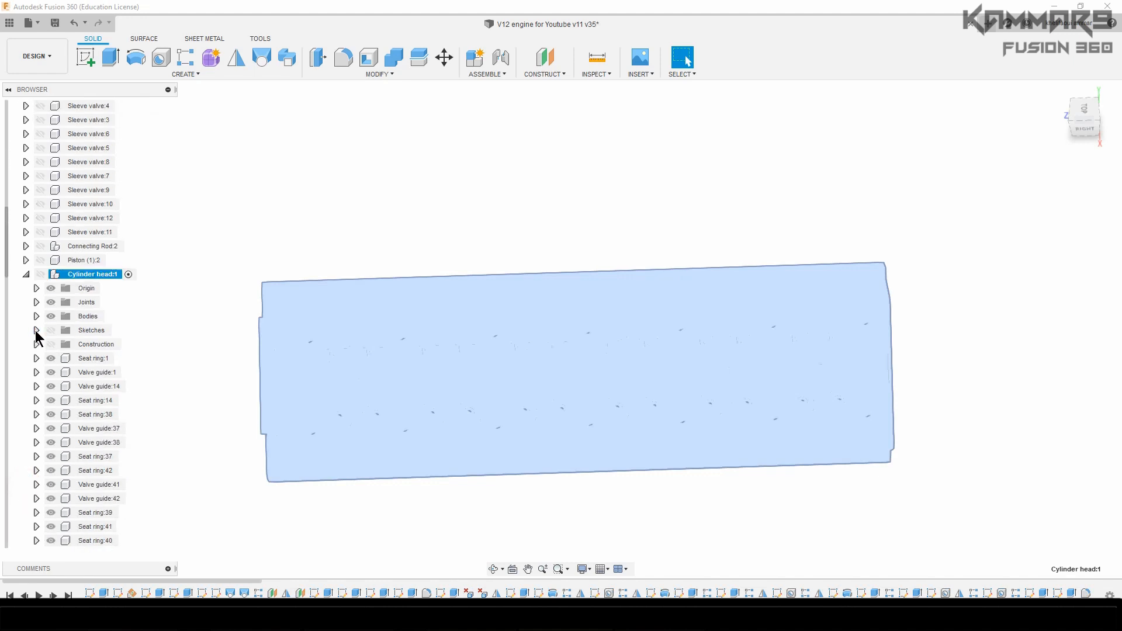
pyautogui.click(36, 329)
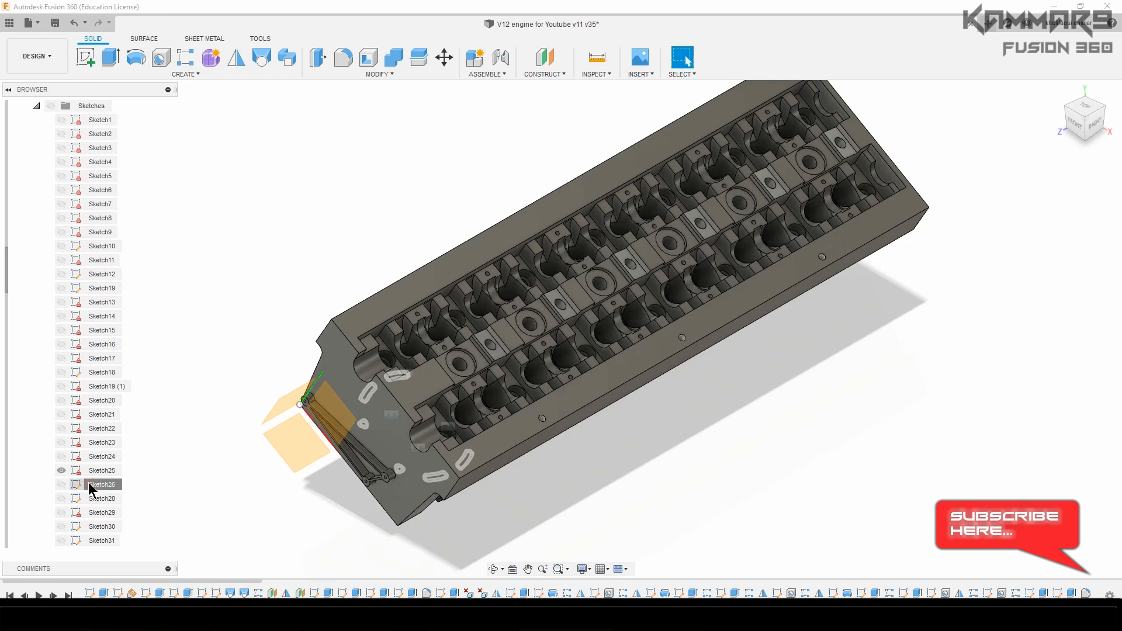
pyautogui.click(102, 485)
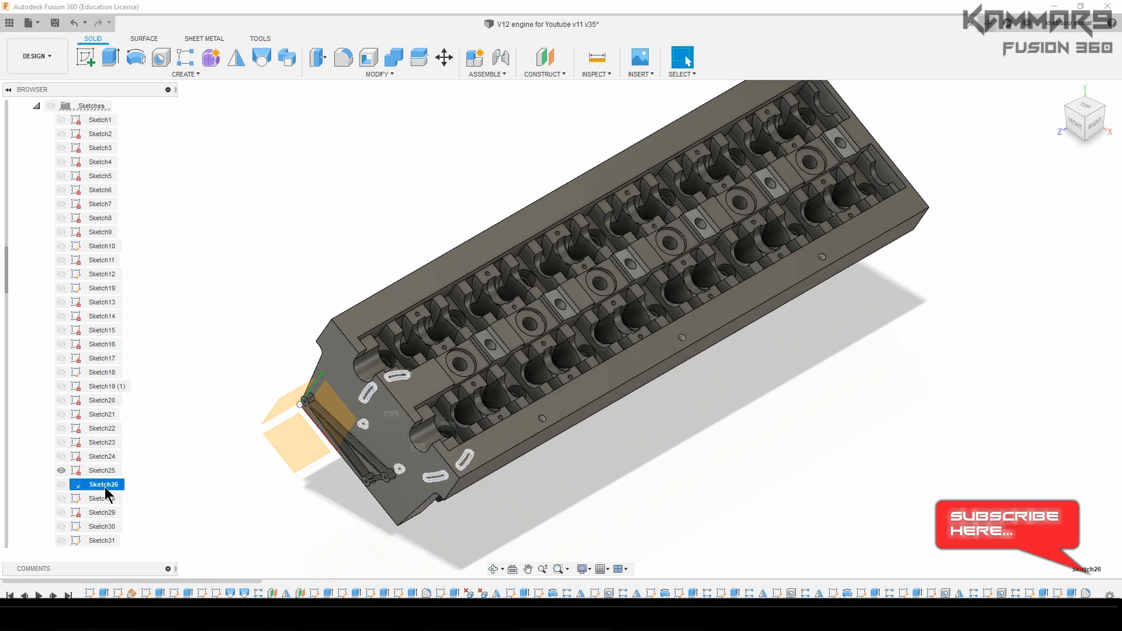
pyautogui.rightClick(105, 494)
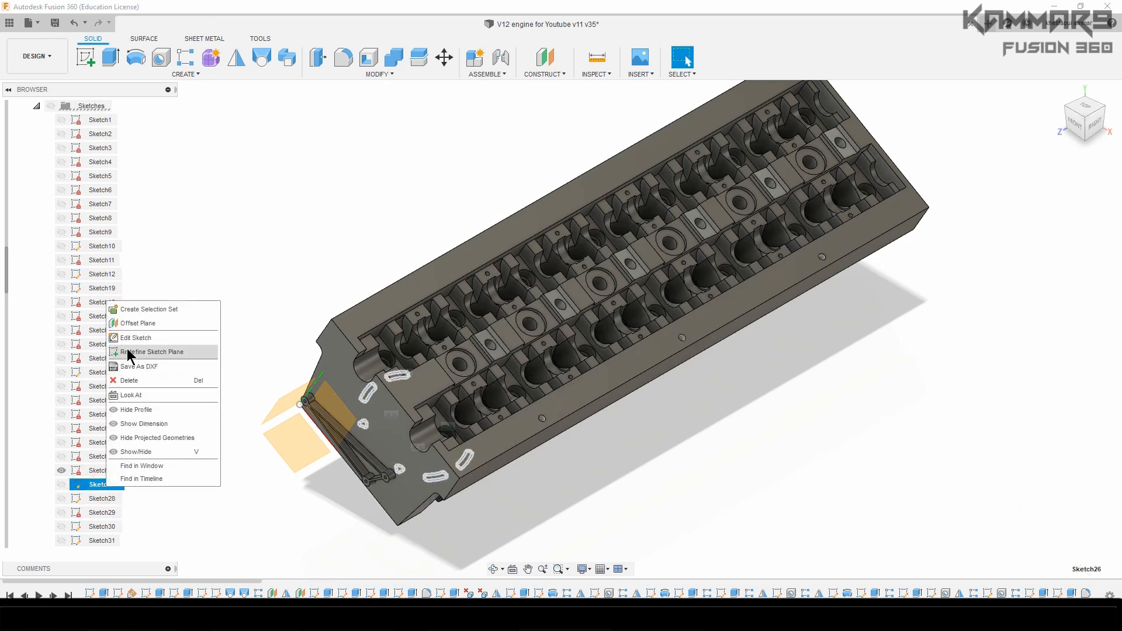
pyautogui.click(136, 337)
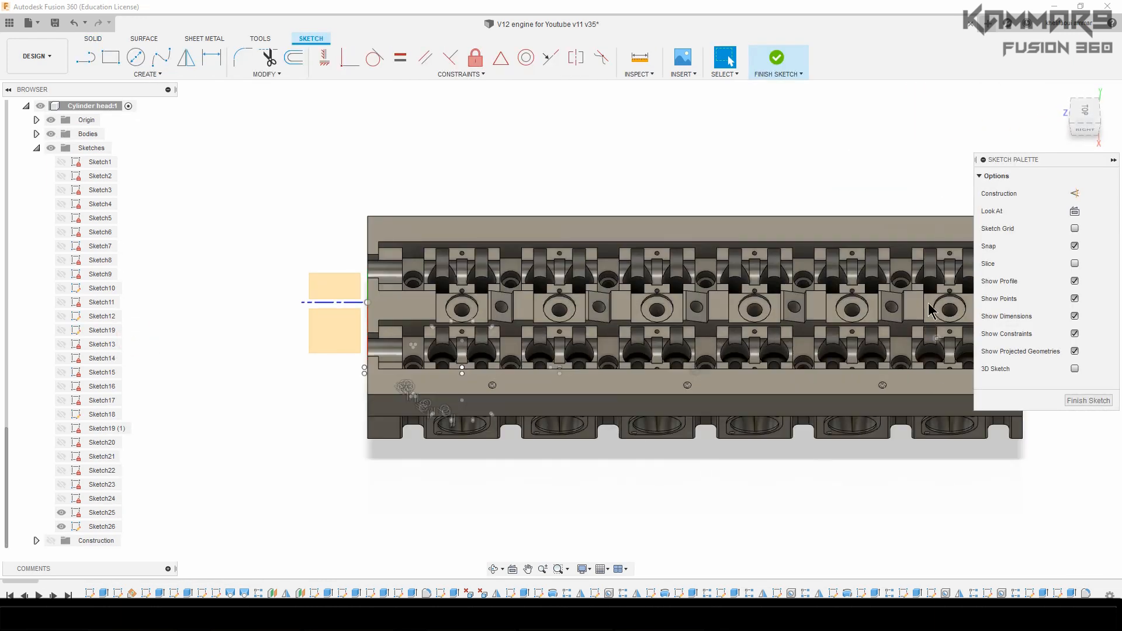
pyautogui.click(1074, 211)
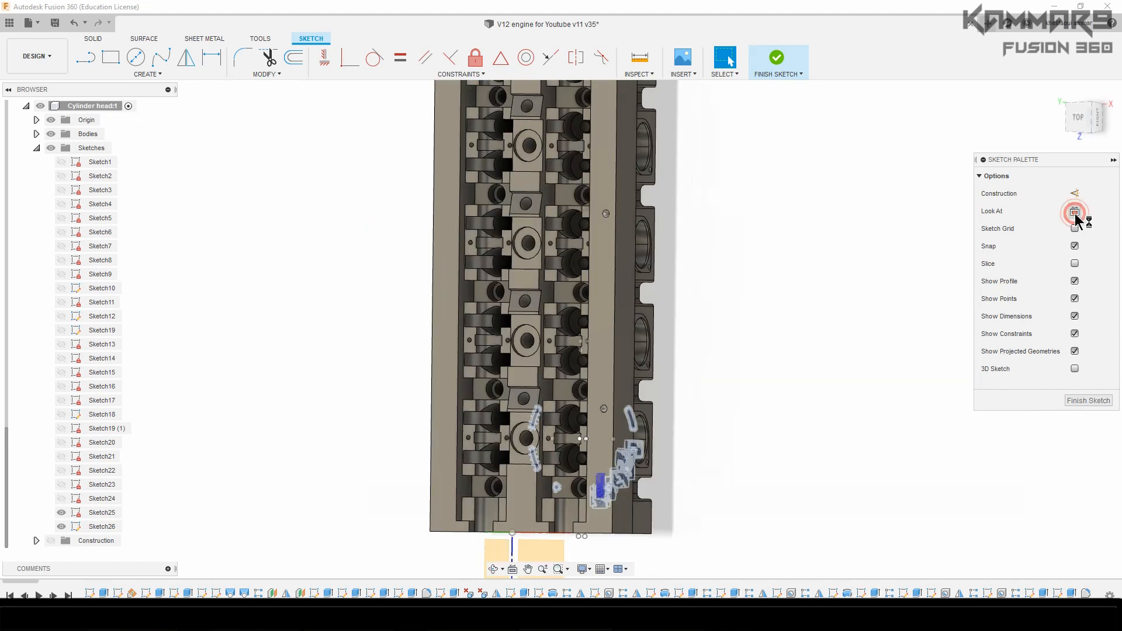
pyautogui.click(1074, 211)
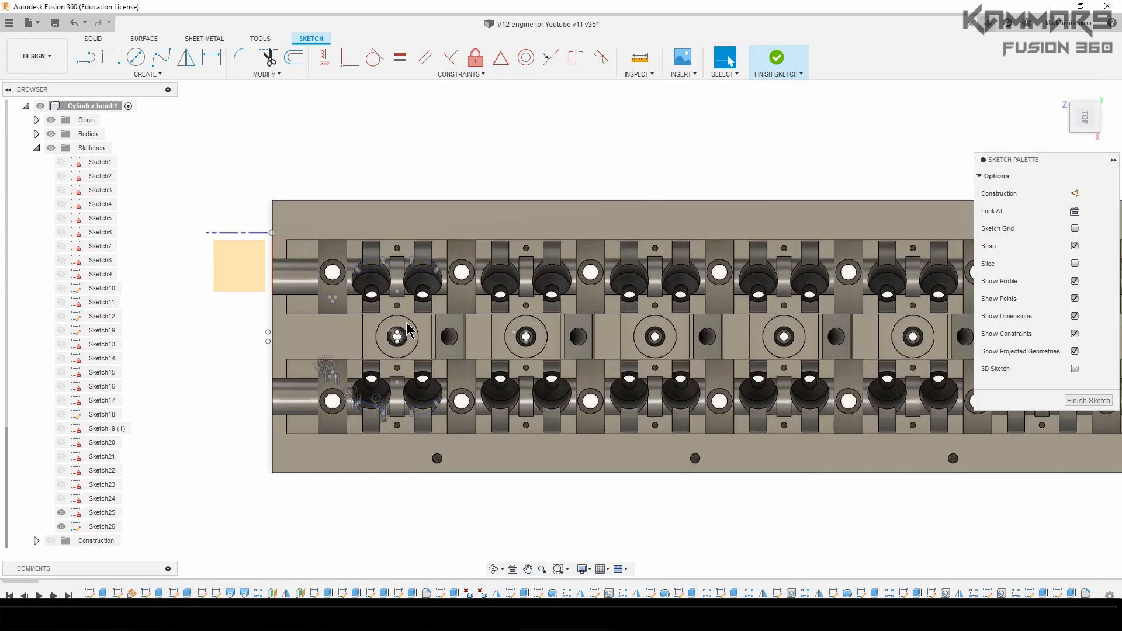
pyautogui.moveTo(984, 341)
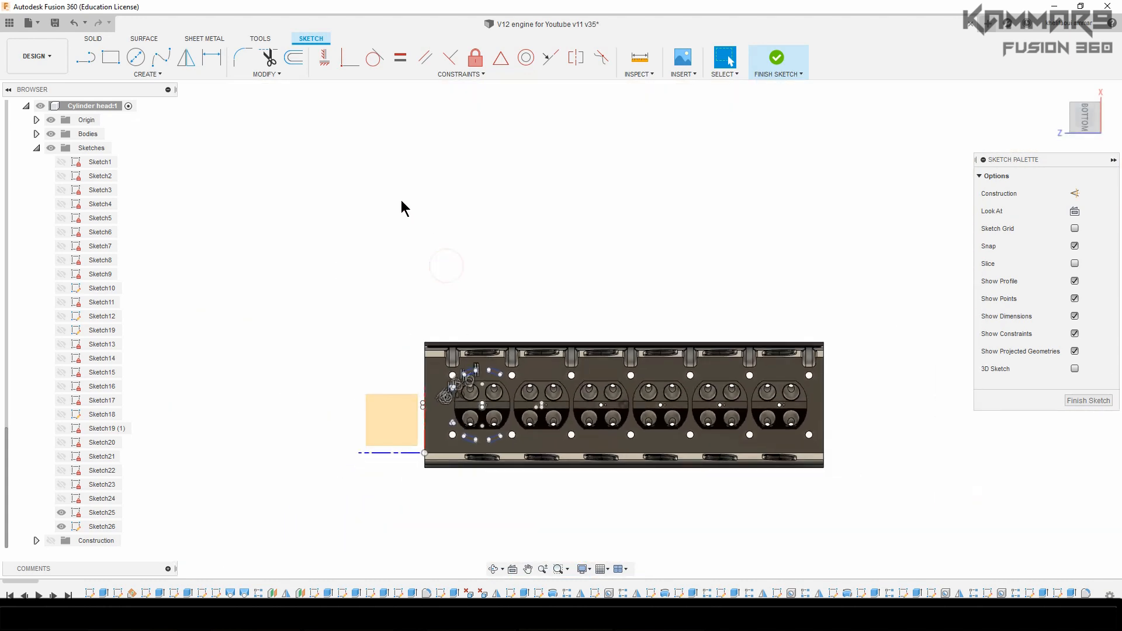
# - Select the pasted sketch entities and rotate them -90 degrees with Move/Copy
pyautogui.click(413, 174)
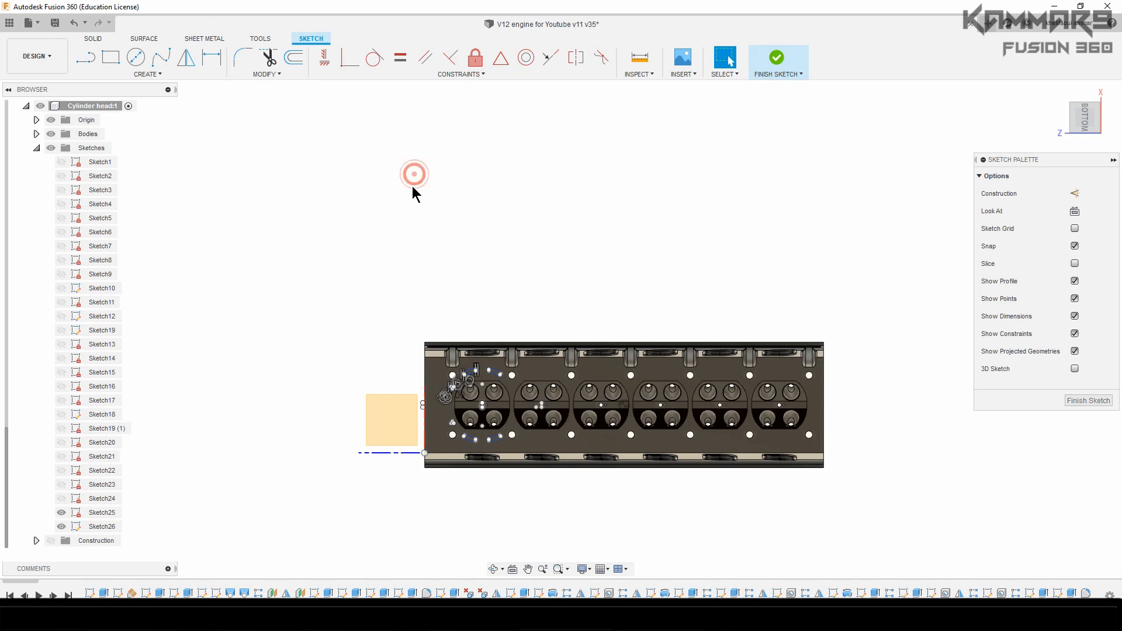
pyautogui.click(724, 58)
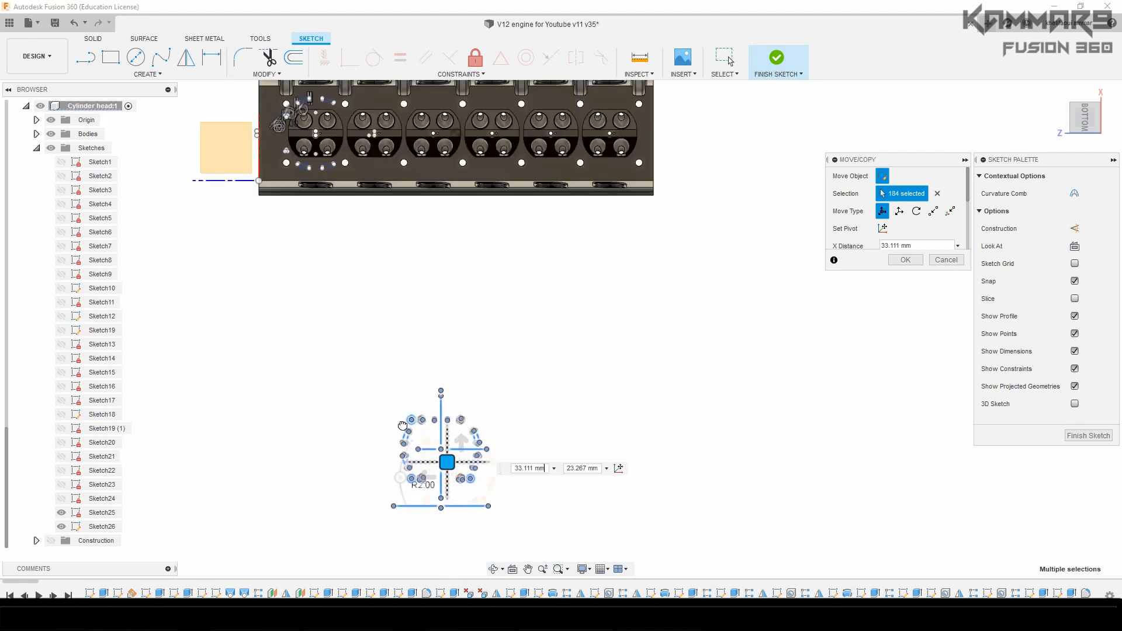
pyautogui.moveTo(447, 462); pyautogui.dragTo(356, 418)
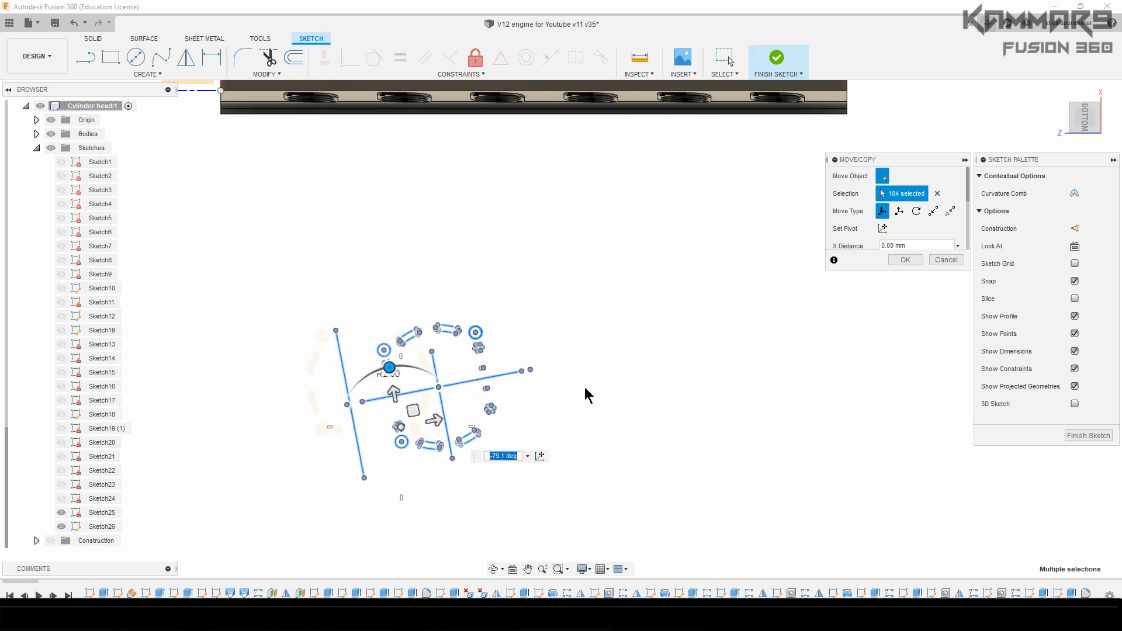
pyautogui.write('-90')
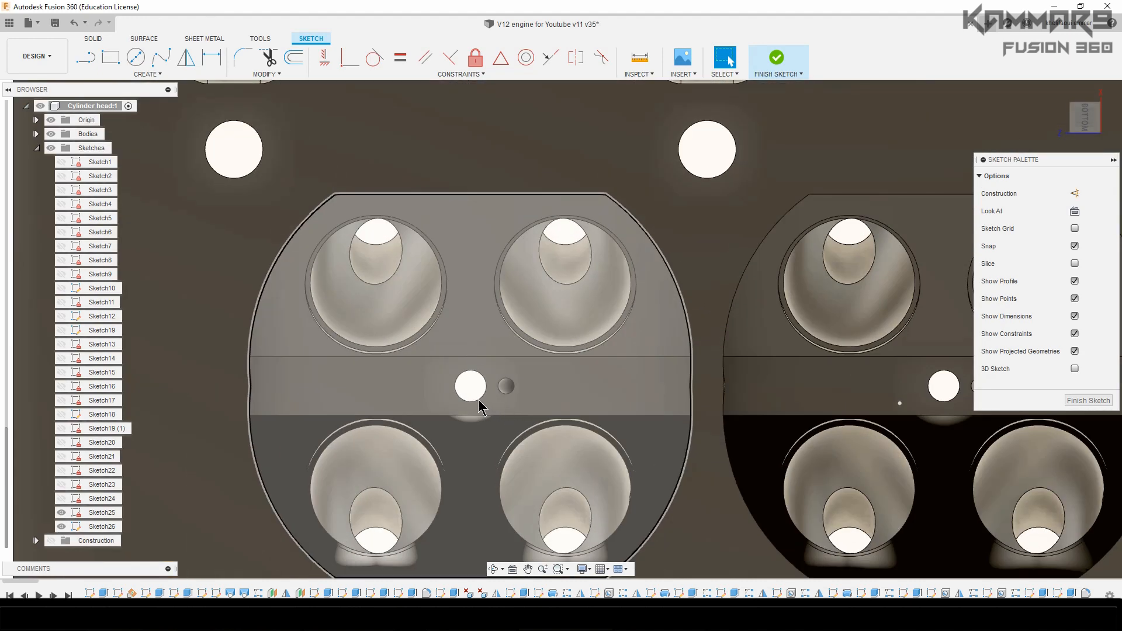
pyautogui.moveTo(471, 396)
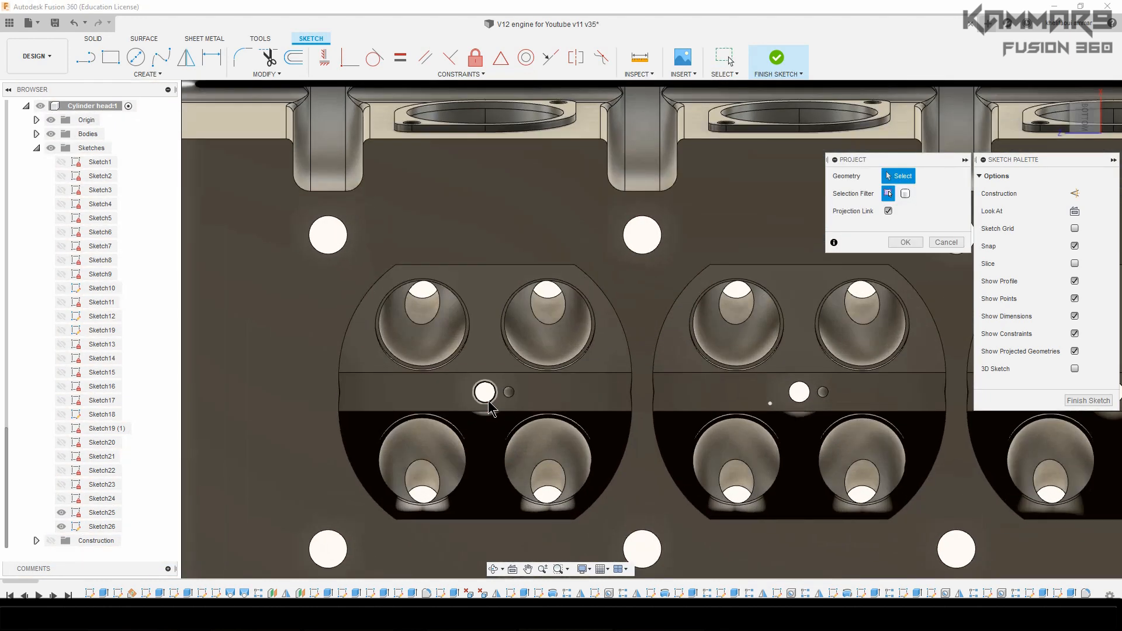
# - Project the first combustion chamber's small central hole edge into Sketch26
pyautogui.click(484, 392)
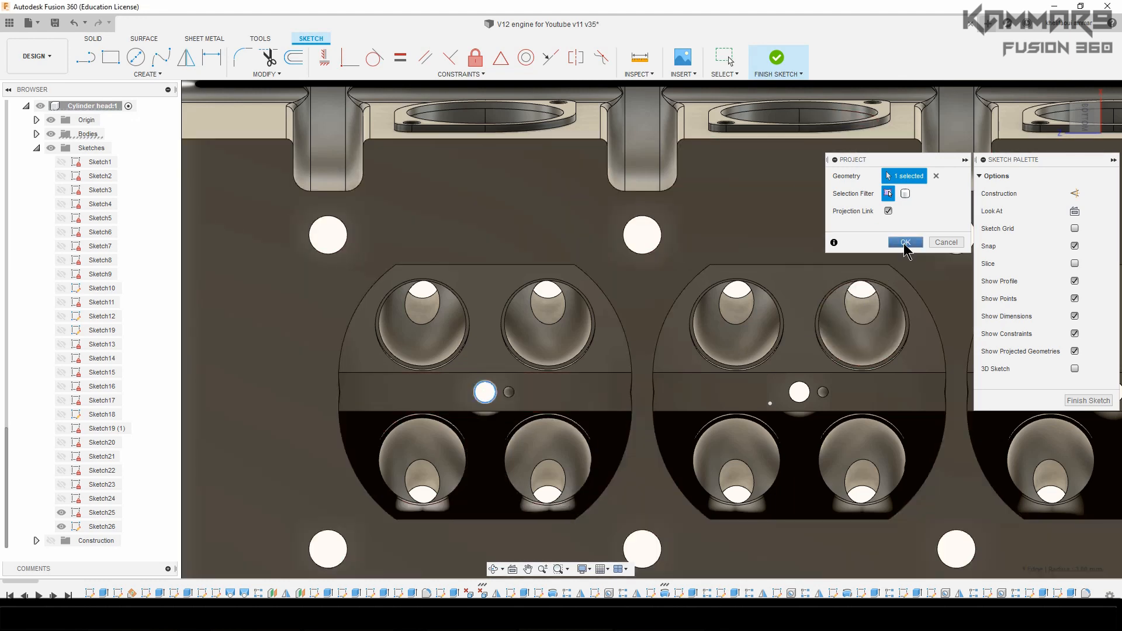
pyautogui.click(904, 243)
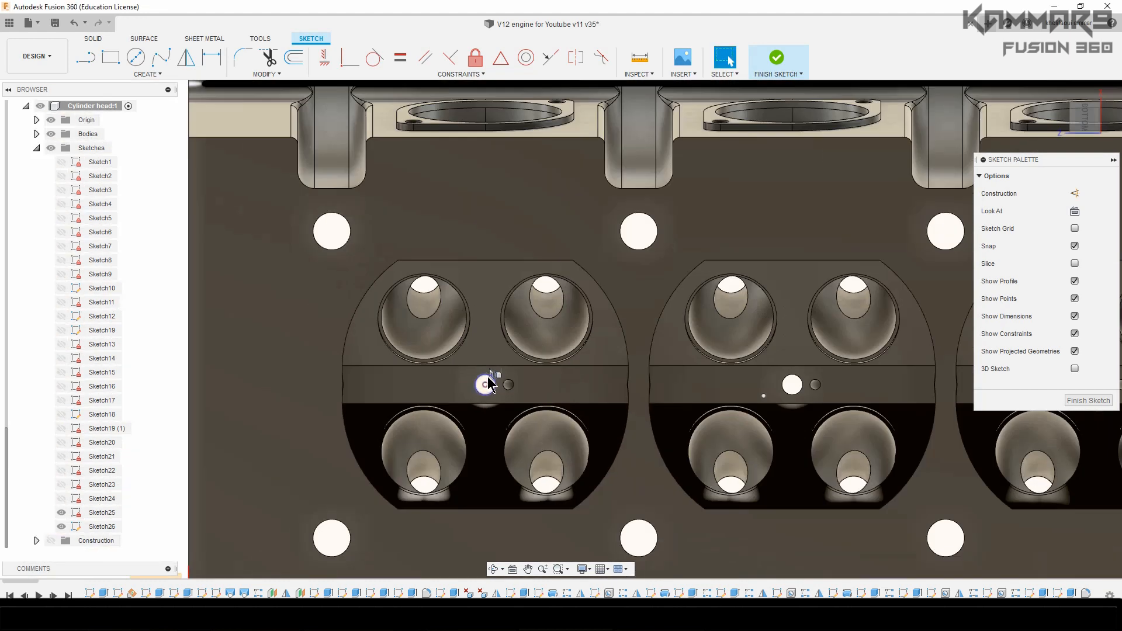
pyautogui.scroll(-3)
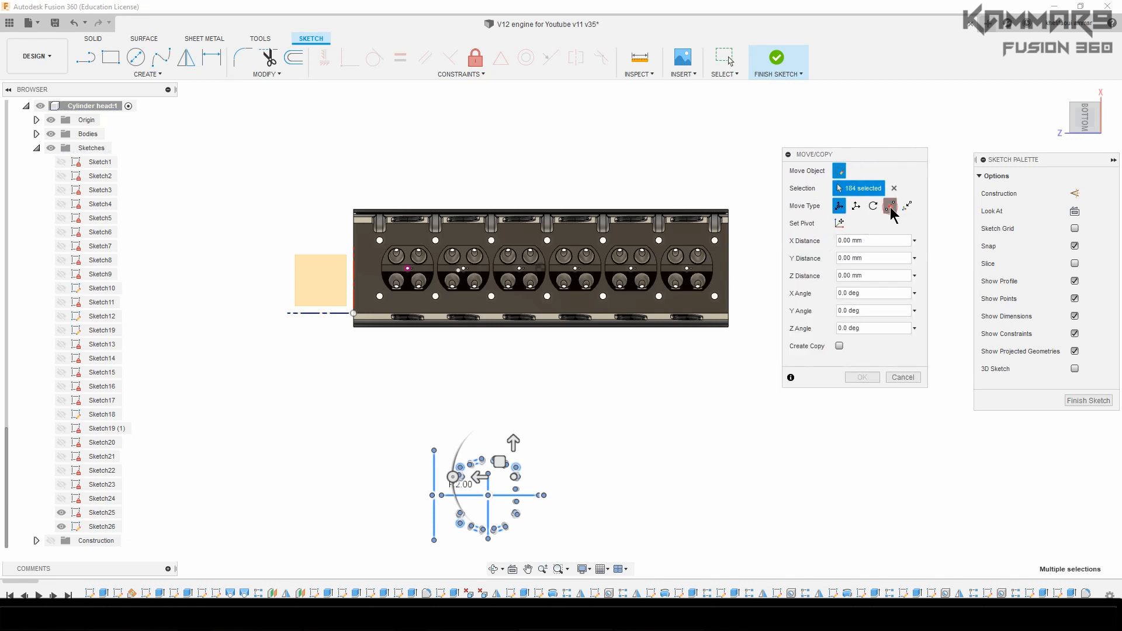
# - Move the 184 pasted entities point-to-point onto the projected hole centre
pyautogui.click(890, 206)
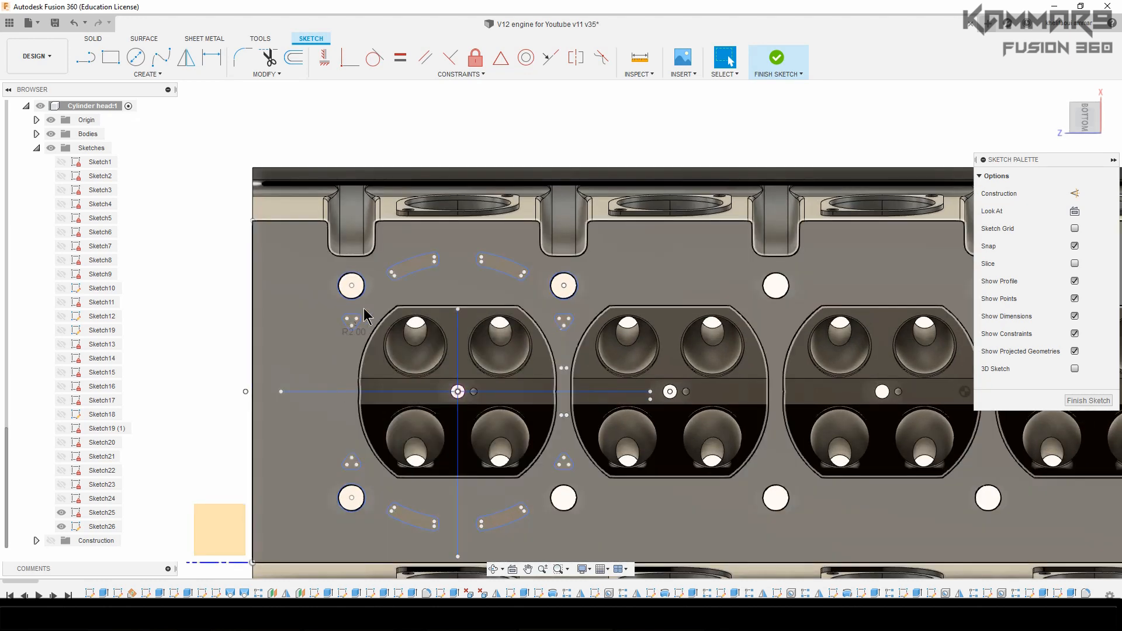
pyautogui.moveTo(483, 294)
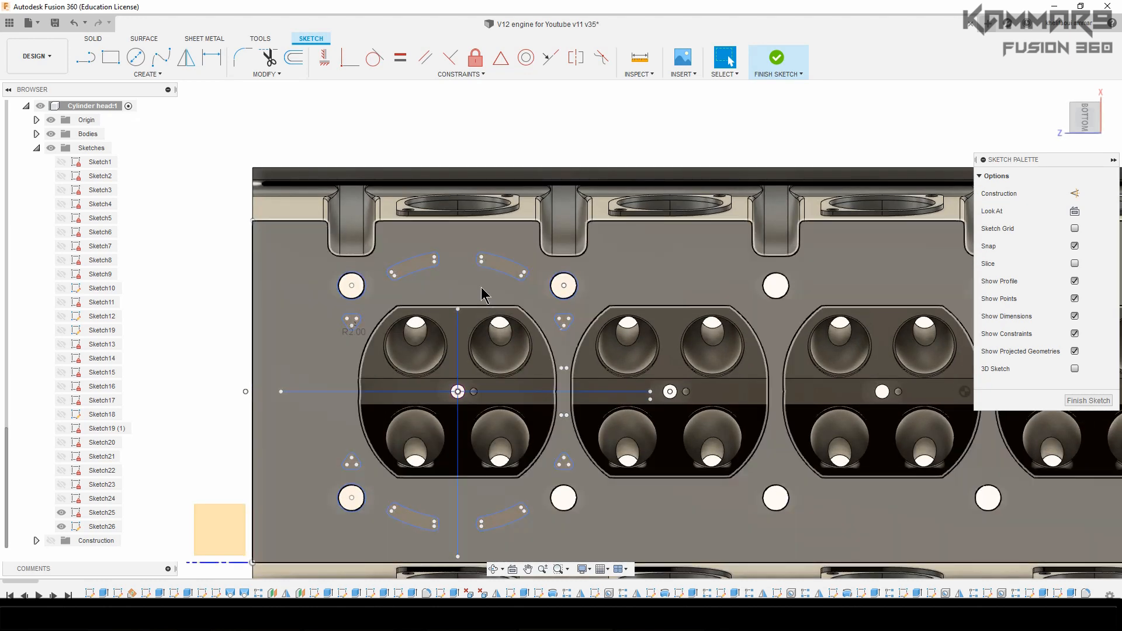
pyautogui.click(458, 351)
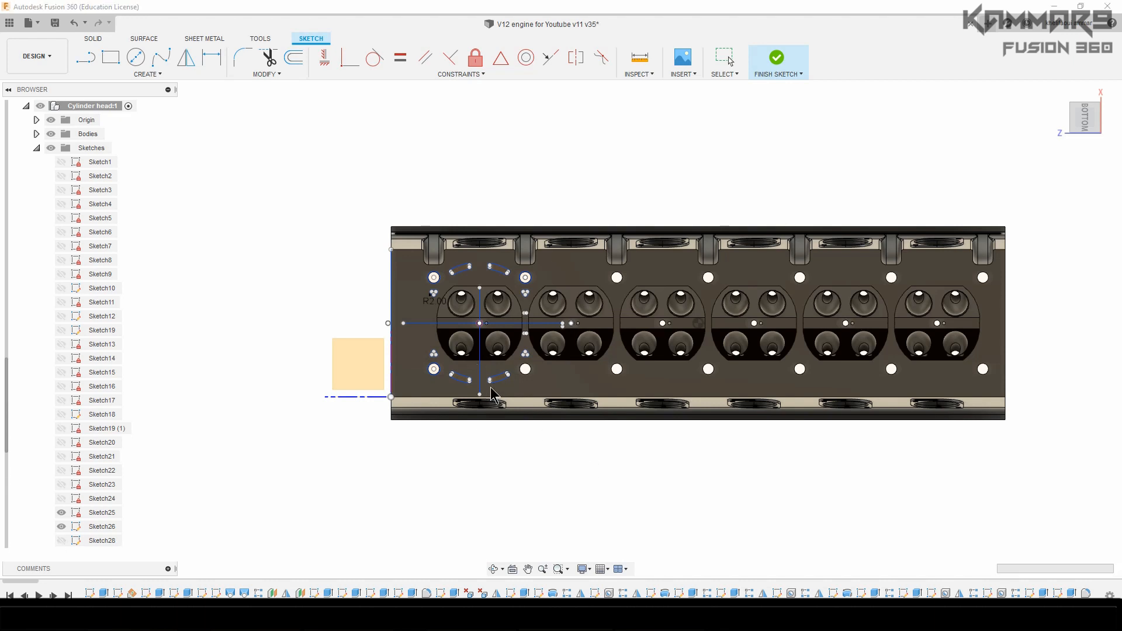
pyautogui.moveTo(504, 505)
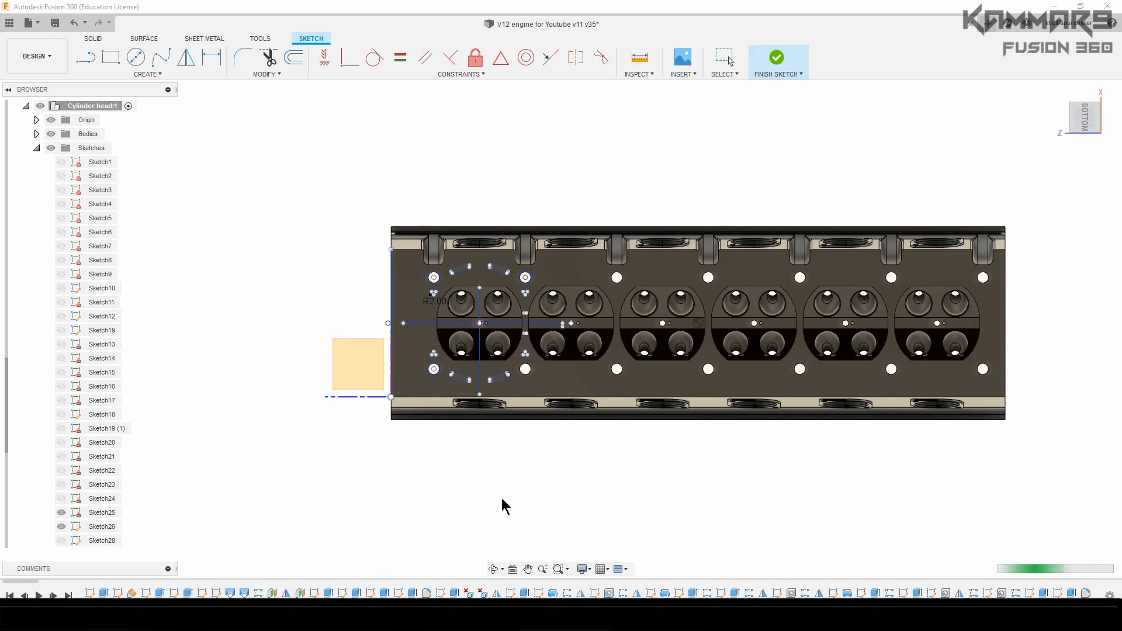
# - Finish the sketch and bring up the options menu for the warned Extrude16 feature
pyautogui.click(777, 57)
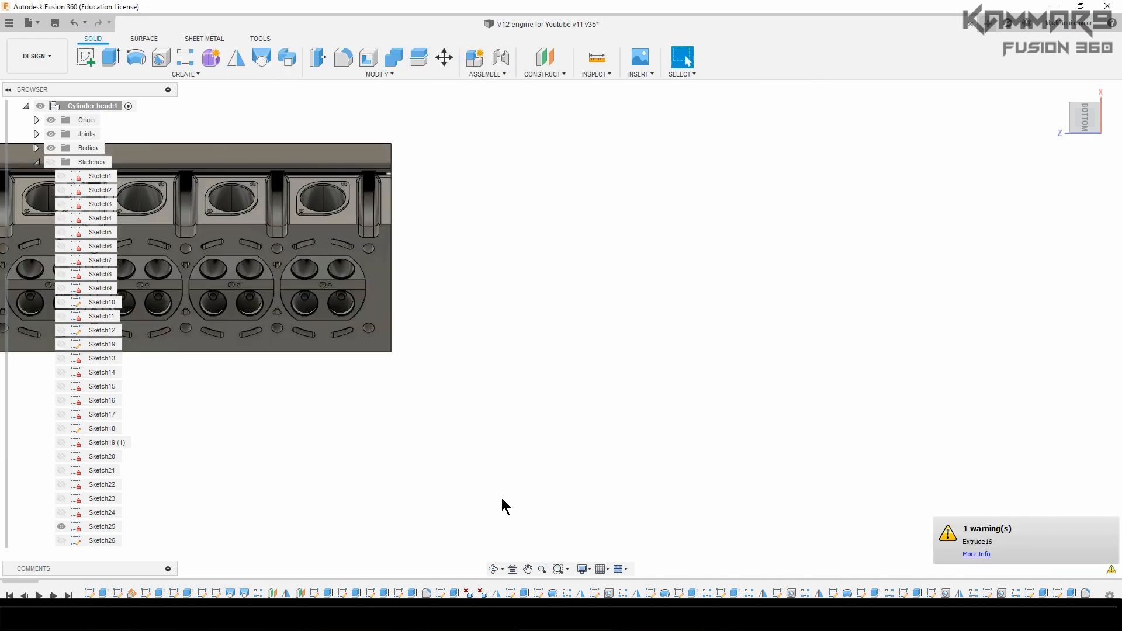
pyautogui.moveTo(994, 549)
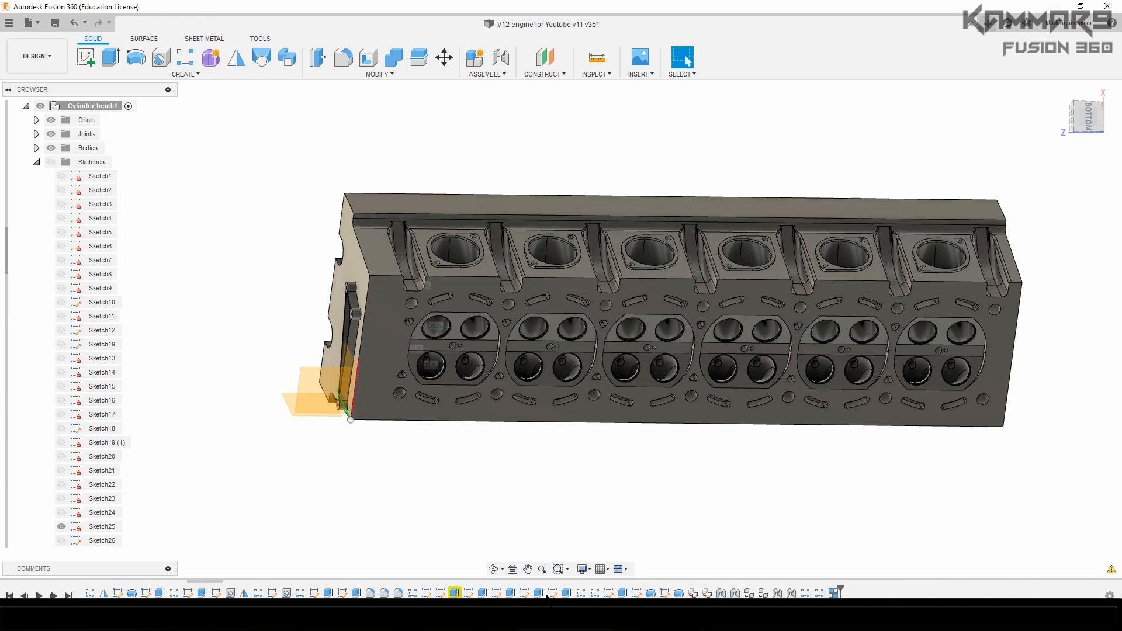
pyautogui.rightClick(453, 593)
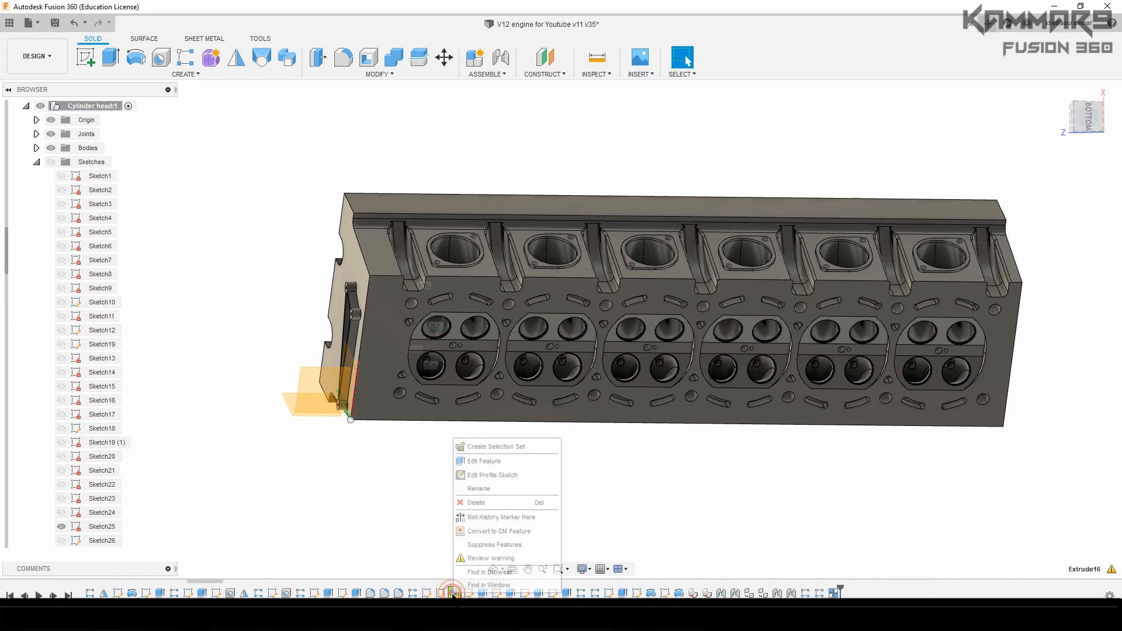
# - Edit Extrude16 to cut the slot and corner profiles -10 mm, dropping the large face region
pyautogui.click(484, 462)
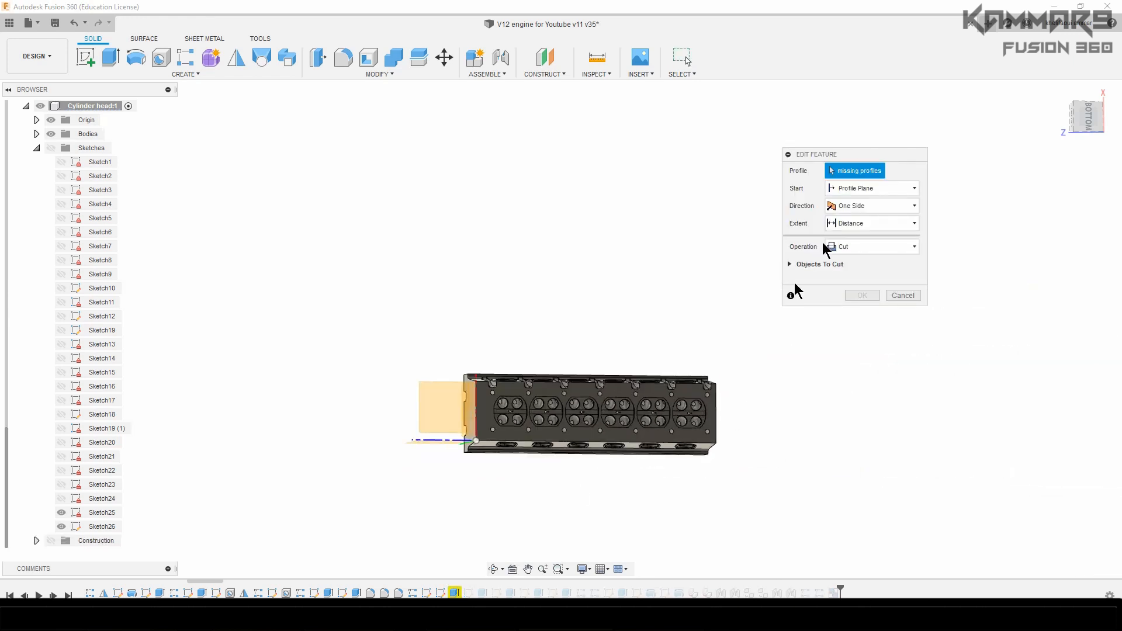
pyautogui.moveTo(606, 350)
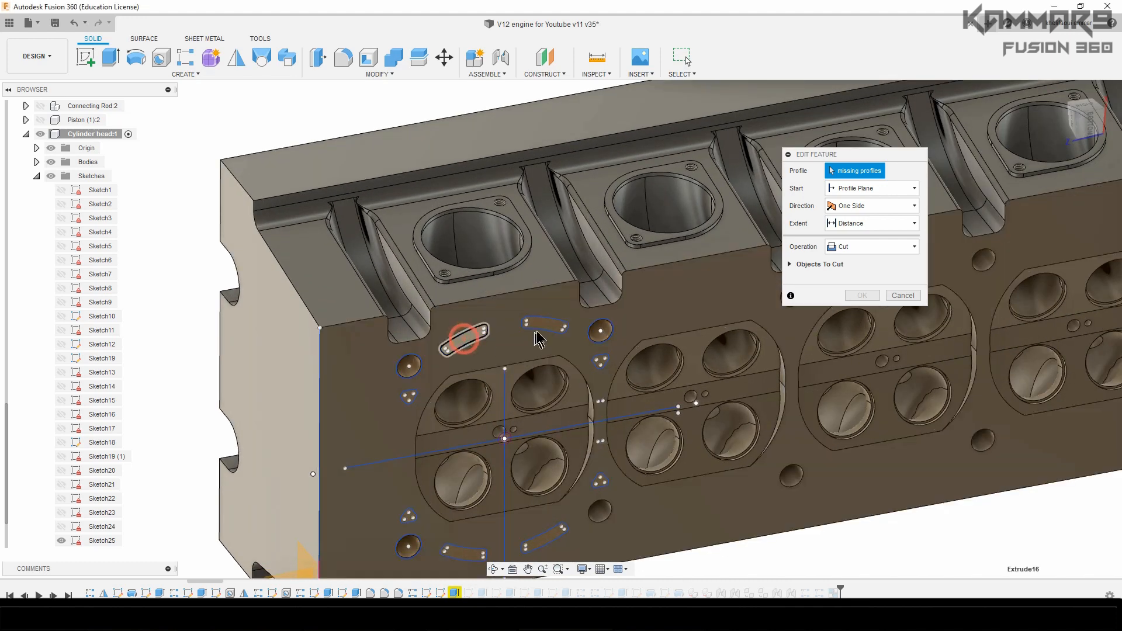
pyautogui.click(462, 338)
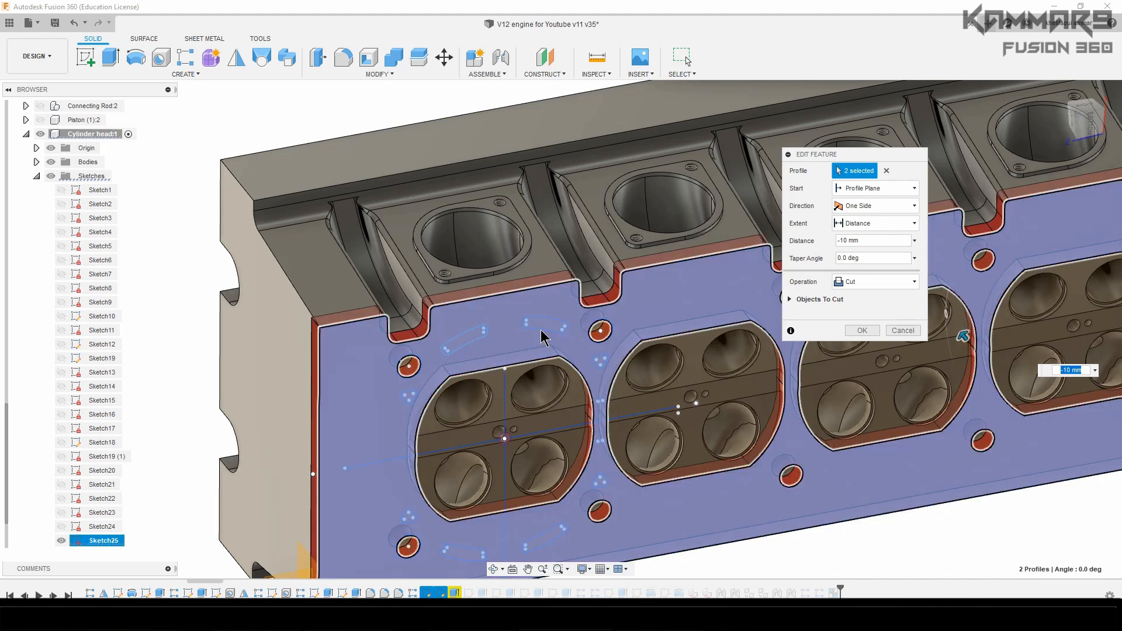
pyautogui.click(538, 296)
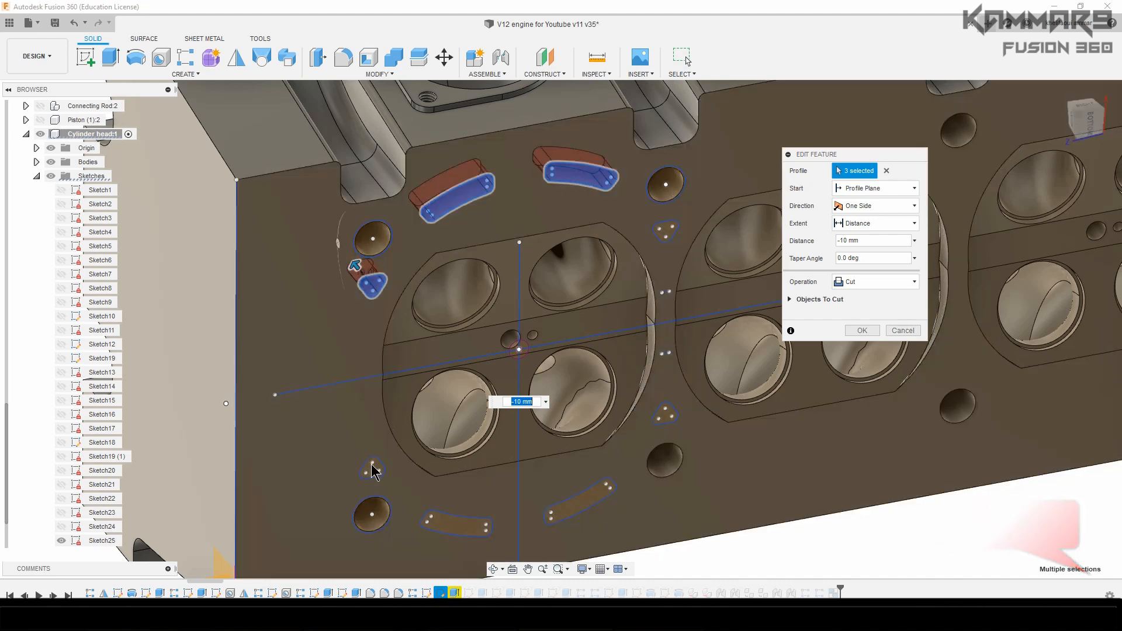
pyautogui.click(370, 469)
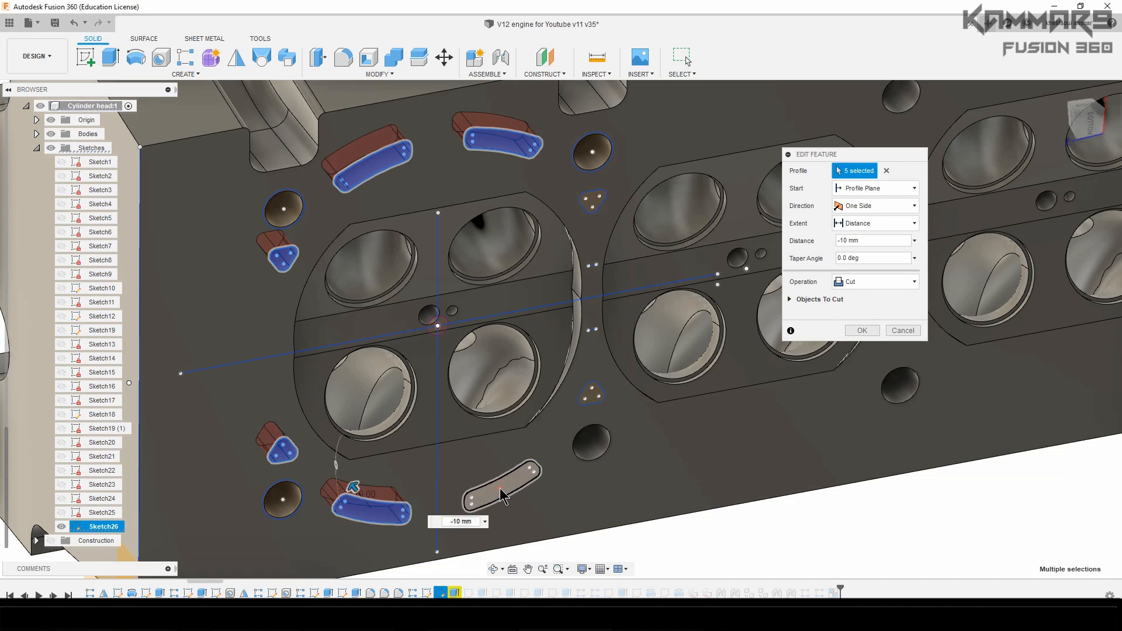
pyautogui.click(498, 490)
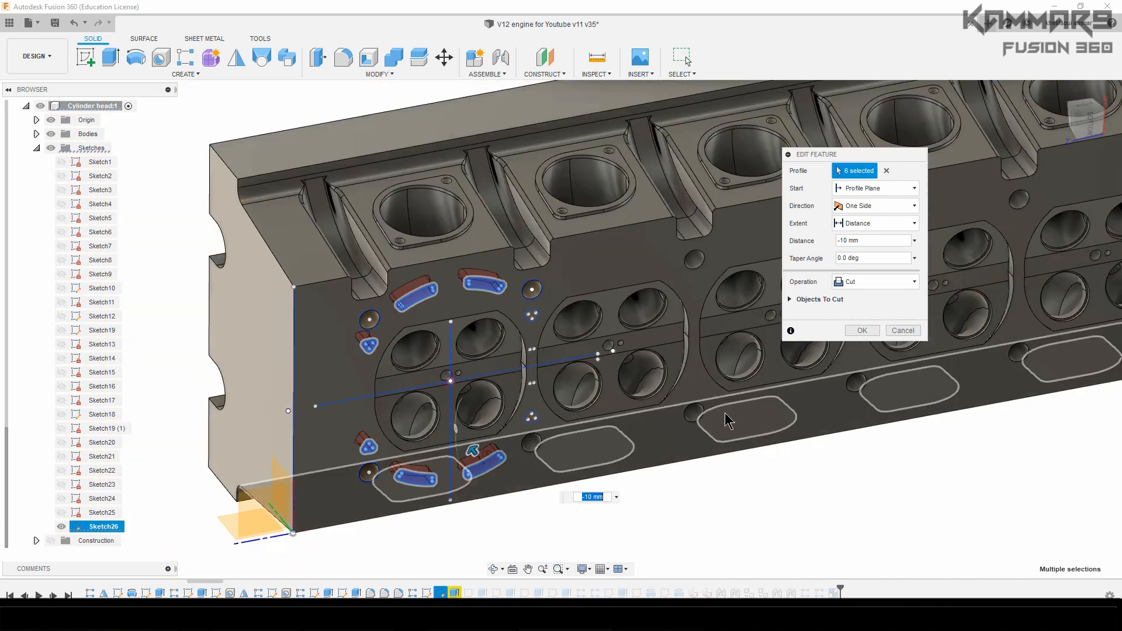
pyautogui.moveTo(715, 415); pyautogui.dragTo(608, 386)
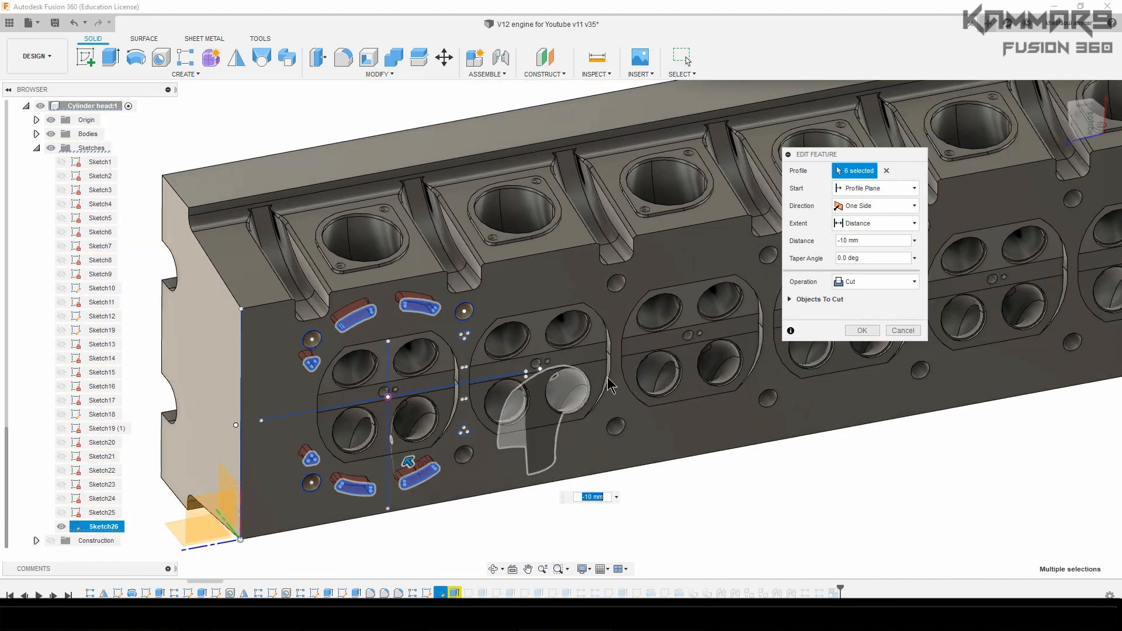
pyautogui.moveTo(608, 387); pyautogui.dragTo(920, 494)
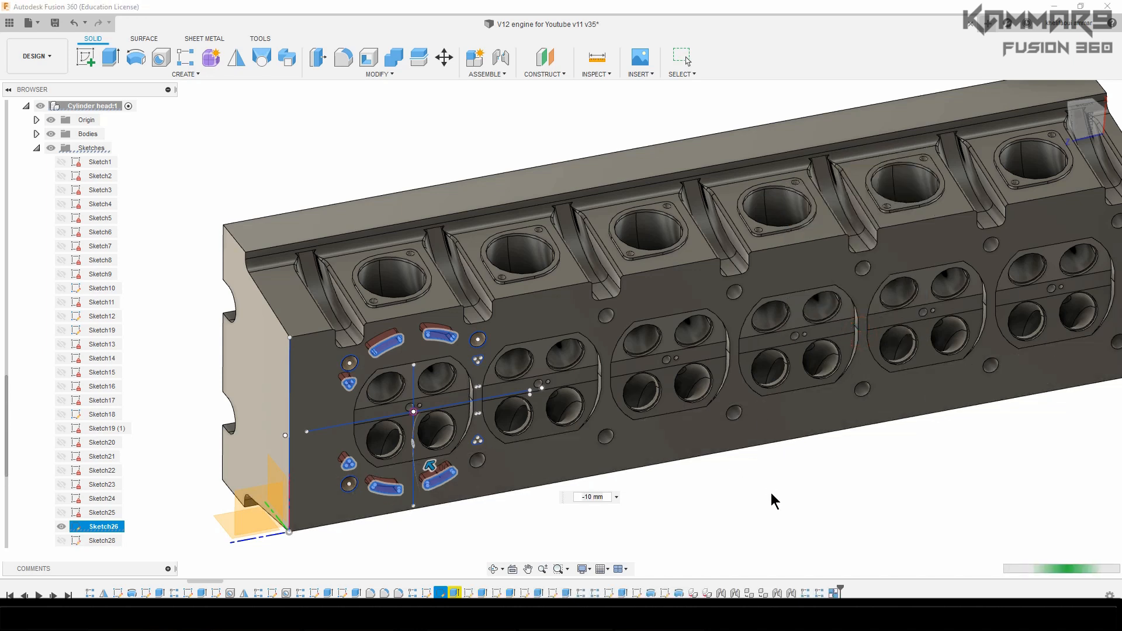
pyautogui.moveTo(752, 501)
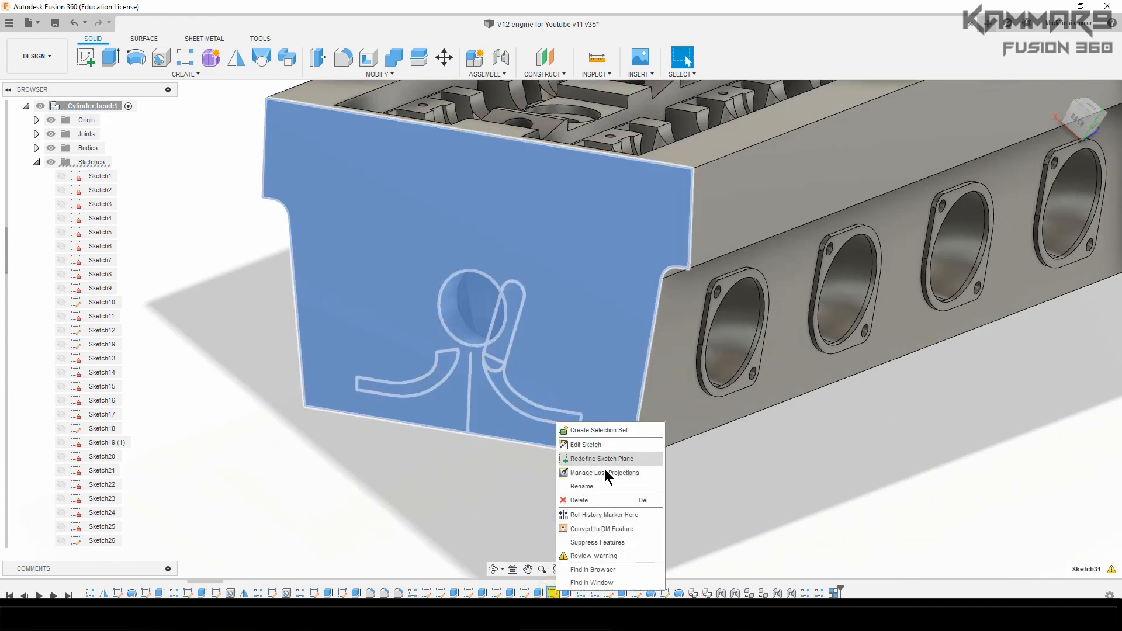
pyautogui.moveTo(591, 444)
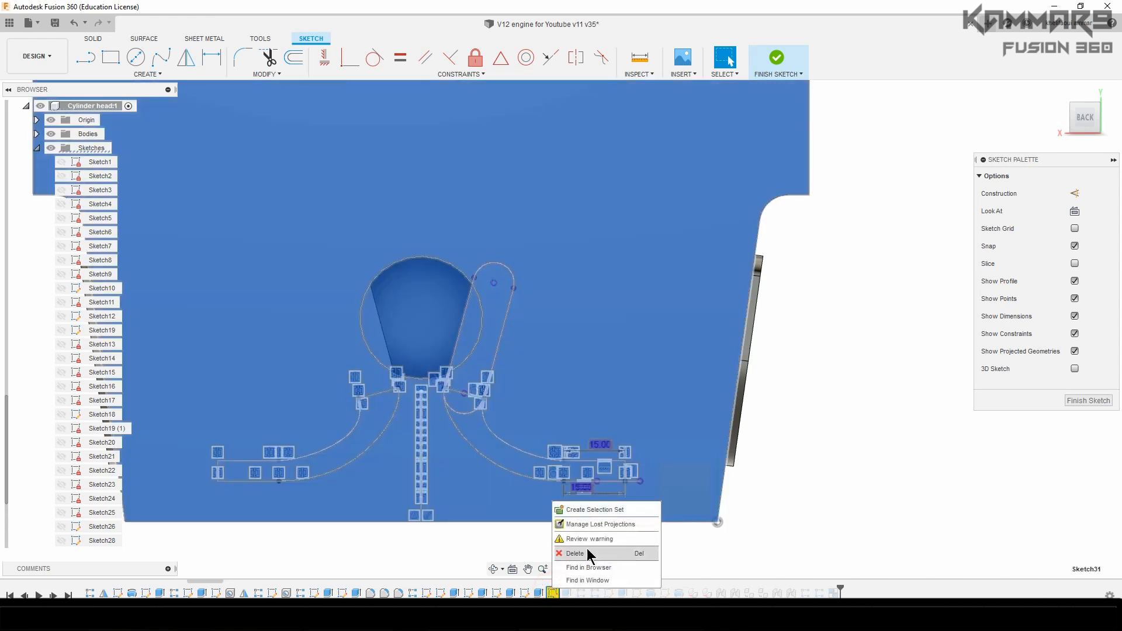
pyautogui.moveTo(597, 539)
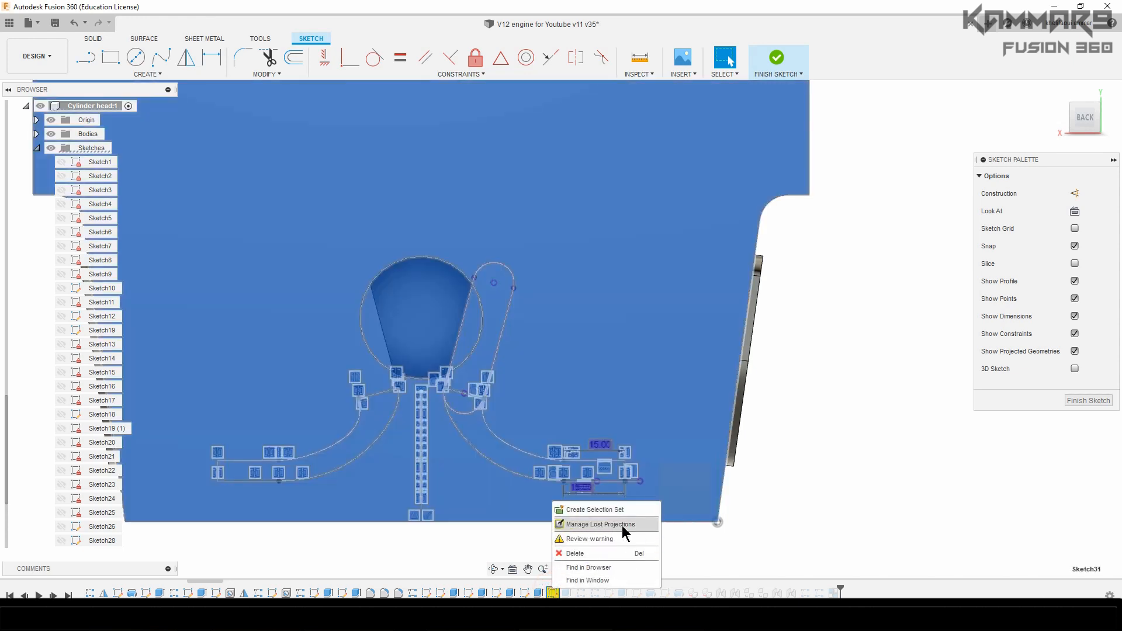
# - Re-link Sketch31's lost projected Point 1 to model geometry, then finish the sketch
pyautogui.click(600, 524)
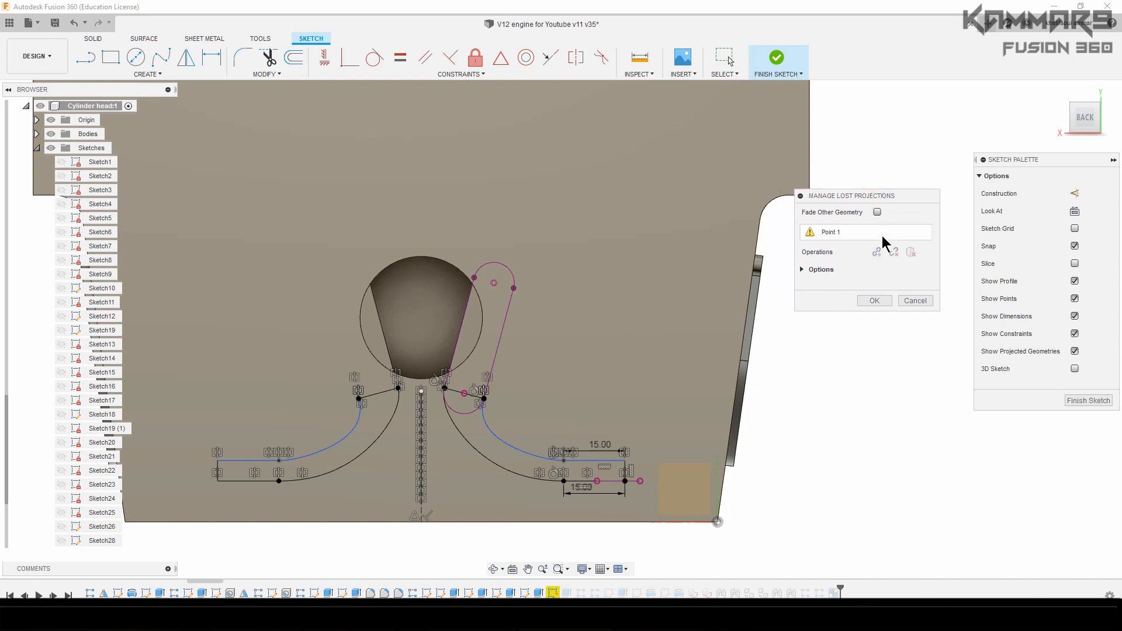
pyautogui.moveTo(893, 277)
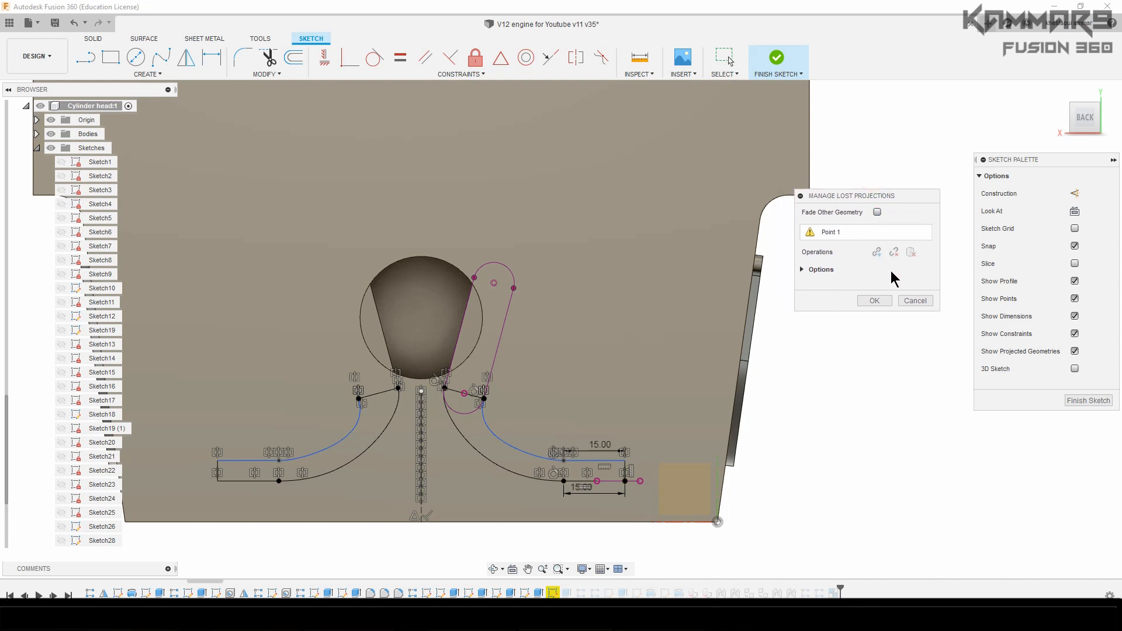
pyautogui.click(830, 231)
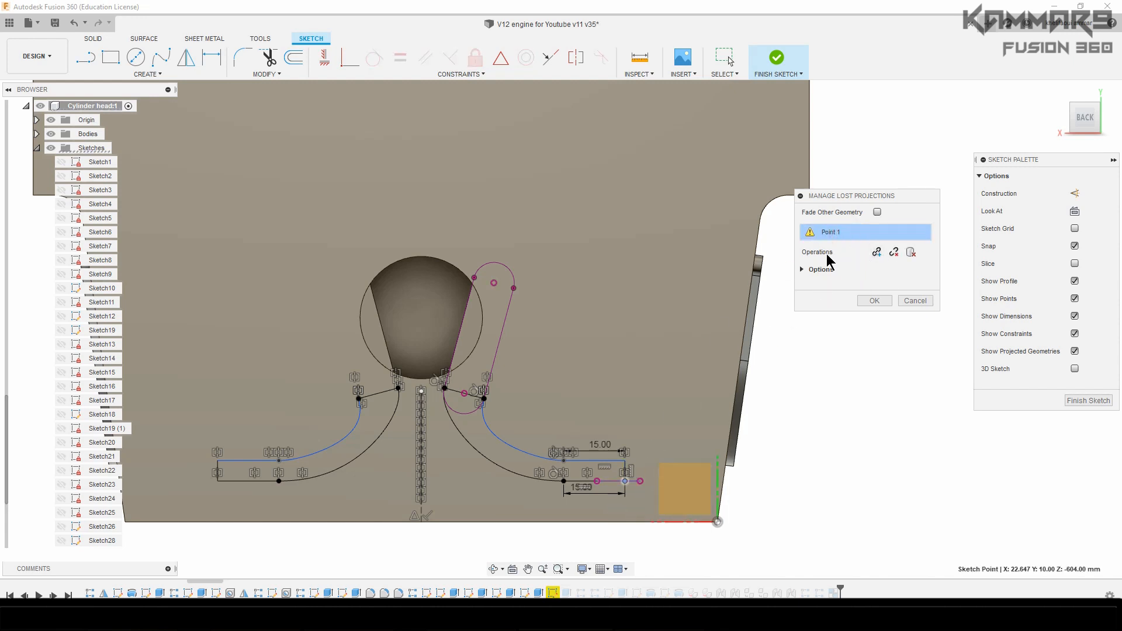
pyautogui.moveTo(876, 251)
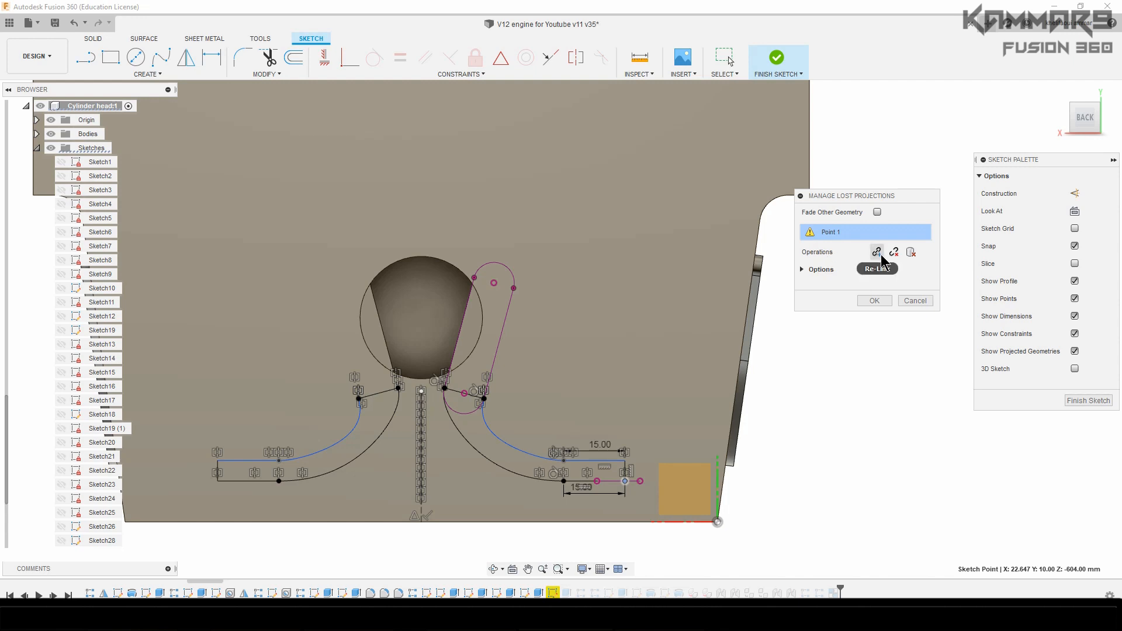
pyautogui.moveTo(911, 252)
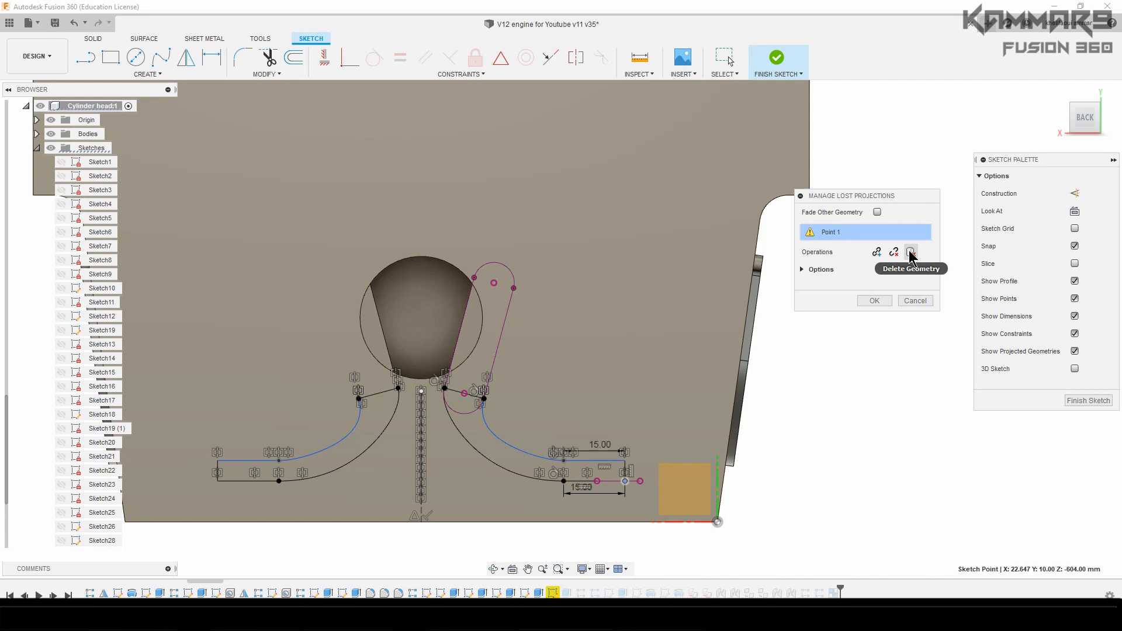
pyautogui.click(911, 252)
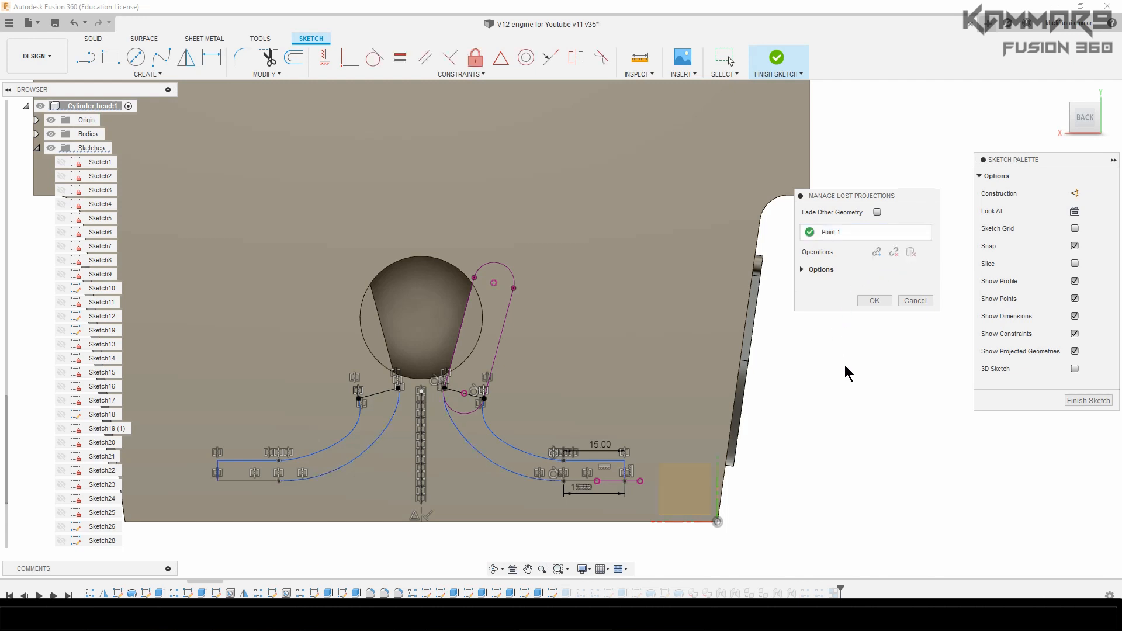
pyautogui.click(873, 300)
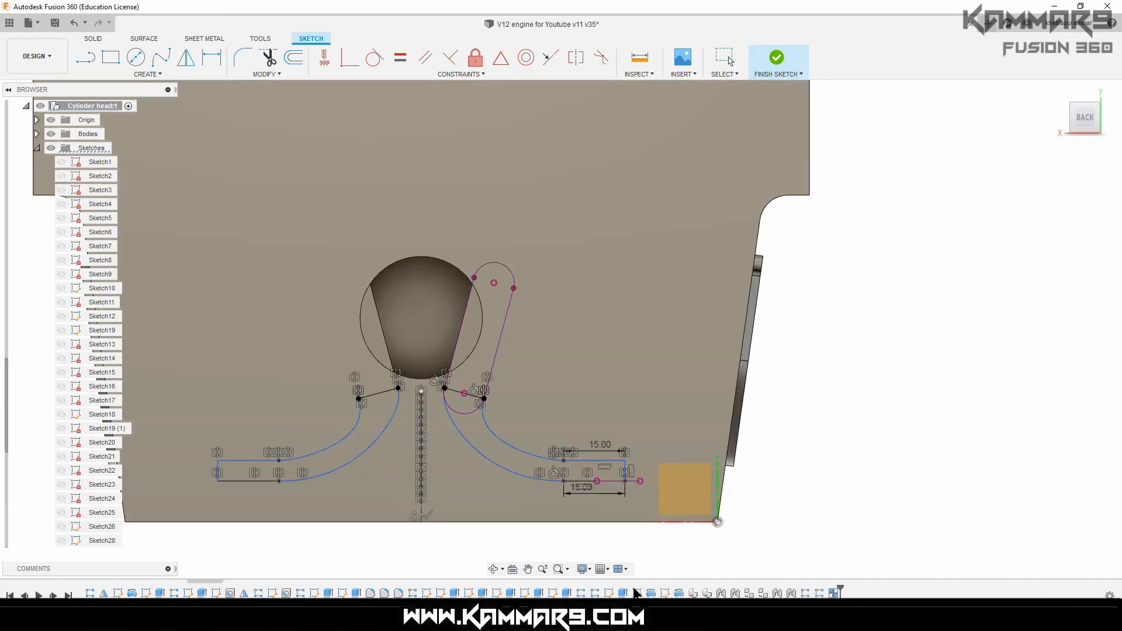
pyautogui.moveTo(861, 424)
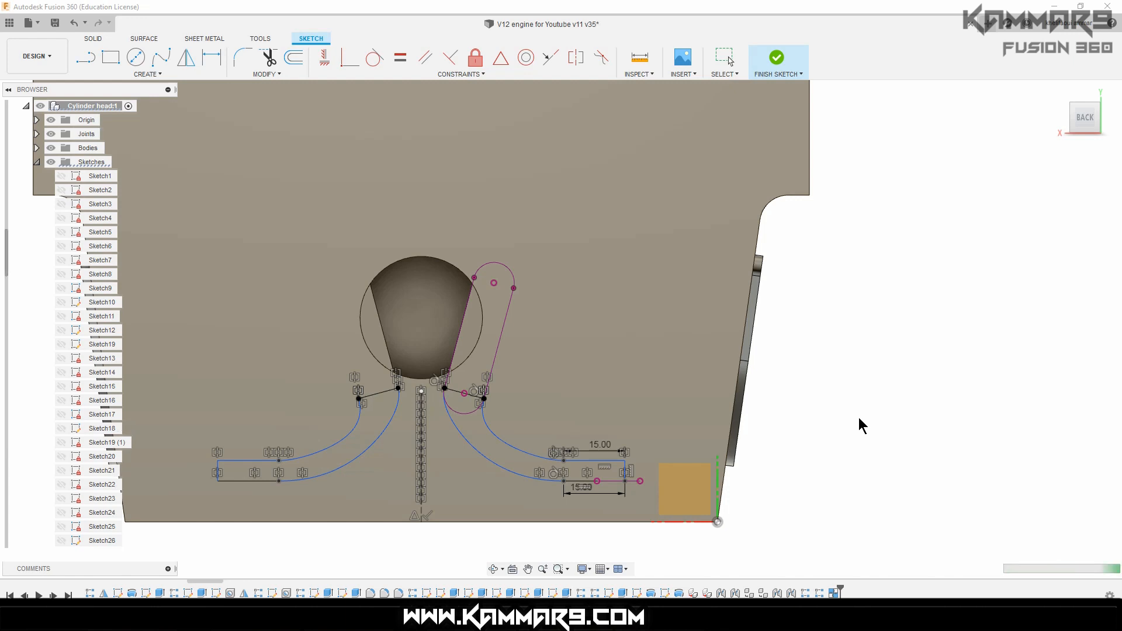
pyautogui.click(777, 57)
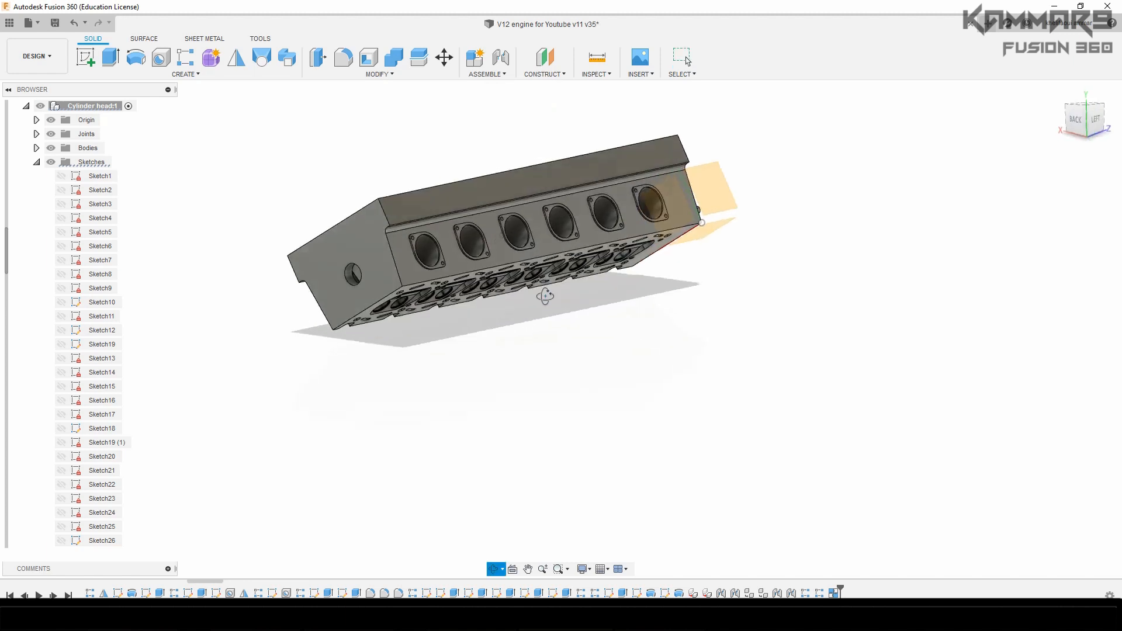
# - Select the cylinder head's end face, collapse its browser nodes, and expand the Analysis folder (Section3–Section6)
pyautogui.moveTo(544, 296); pyautogui.dragTo(394, 329)
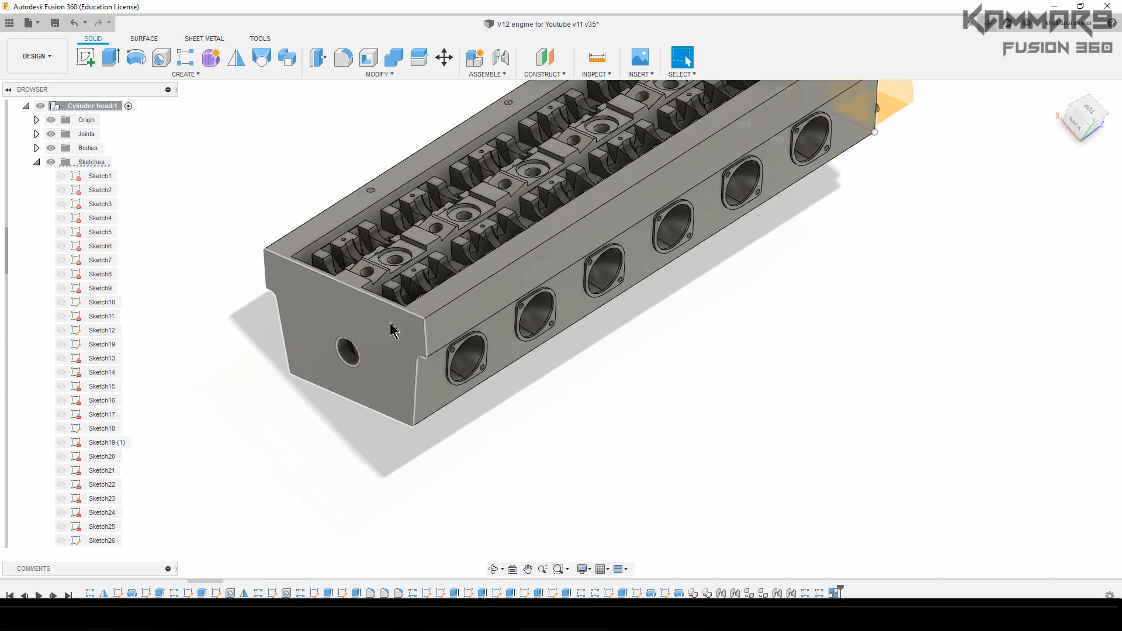
pyautogui.click(337, 329)
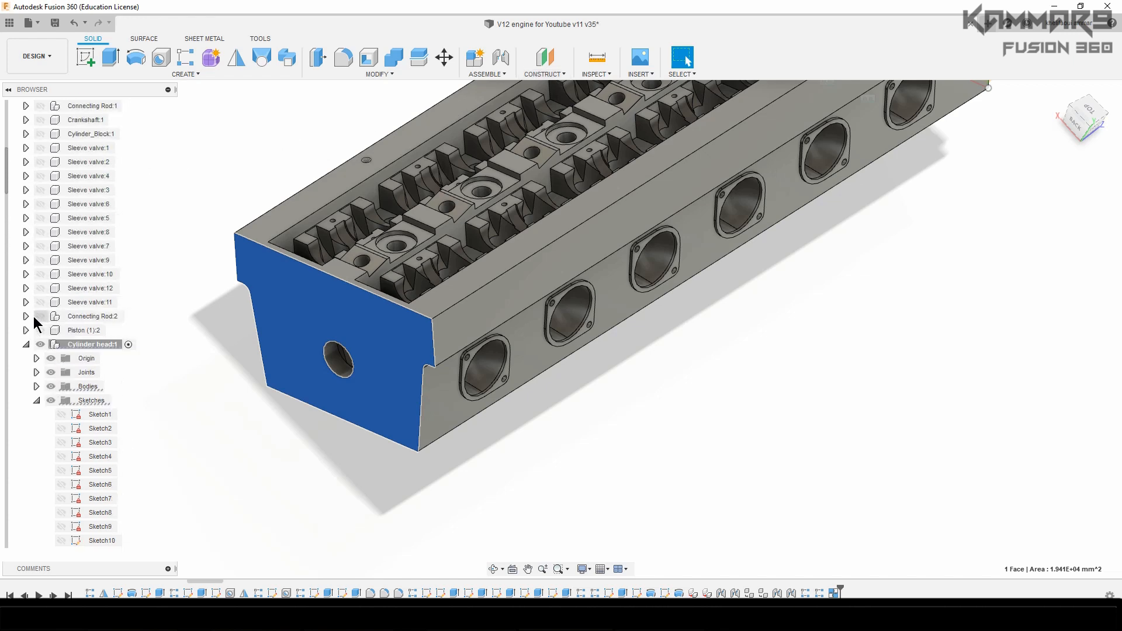
pyautogui.click(26, 344)
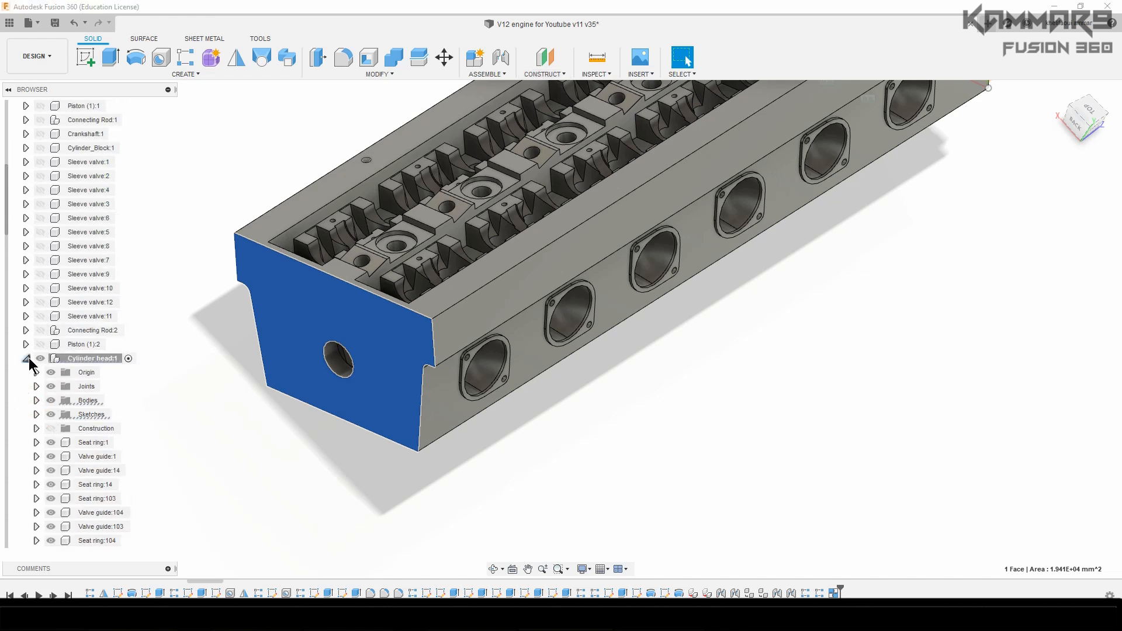
pyautogui.click(26, 358)
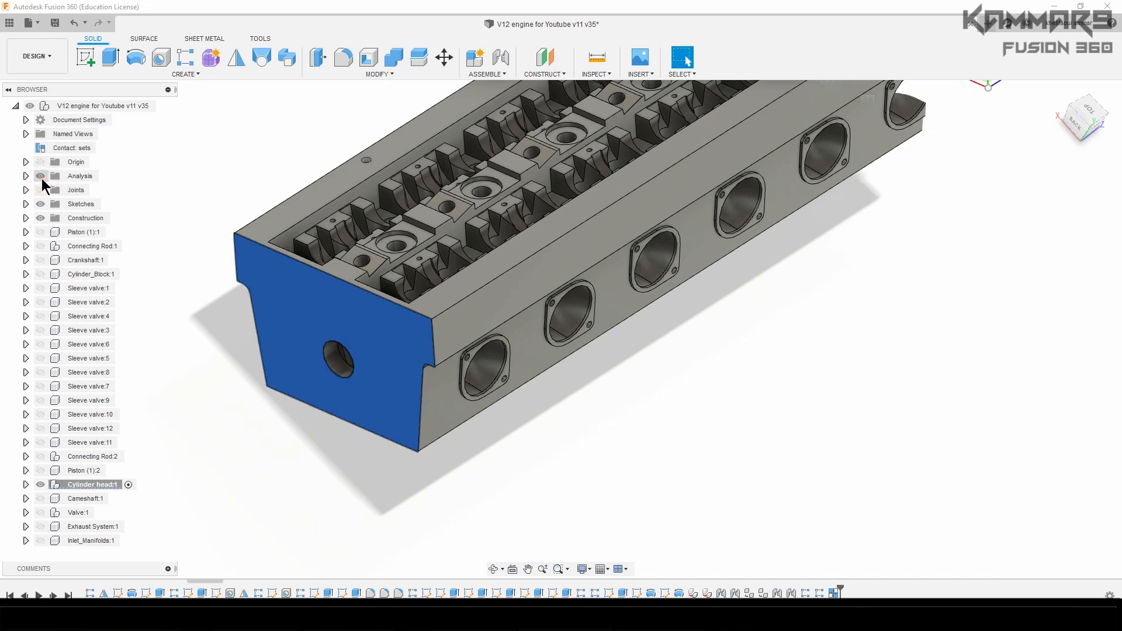
pyautogui.click(26, 175)
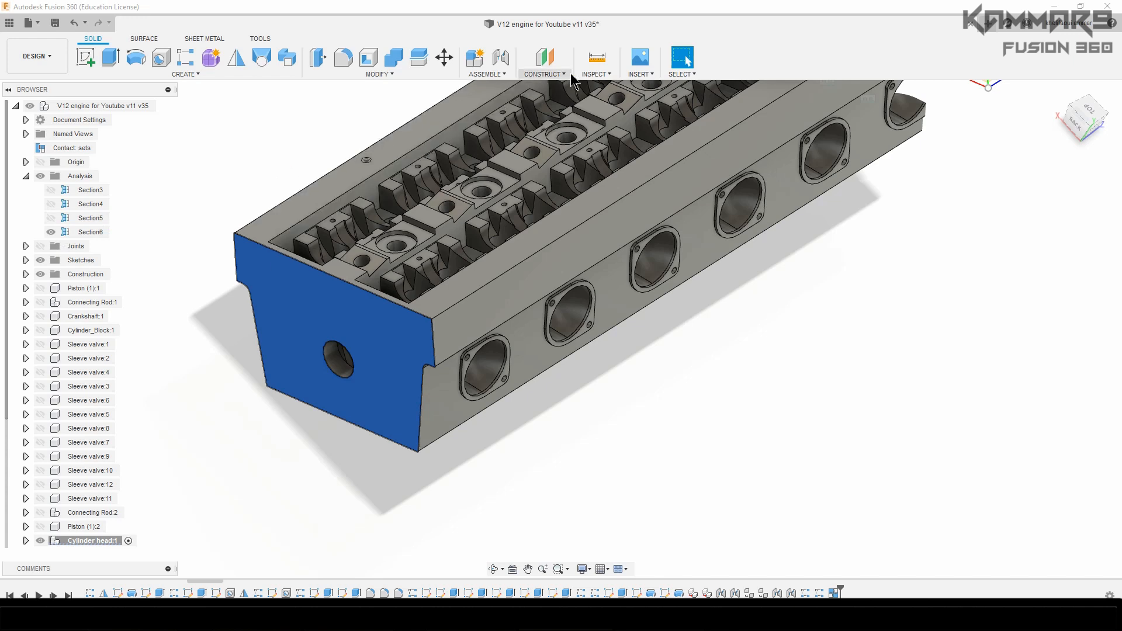
pyautogui.click(595, 74)
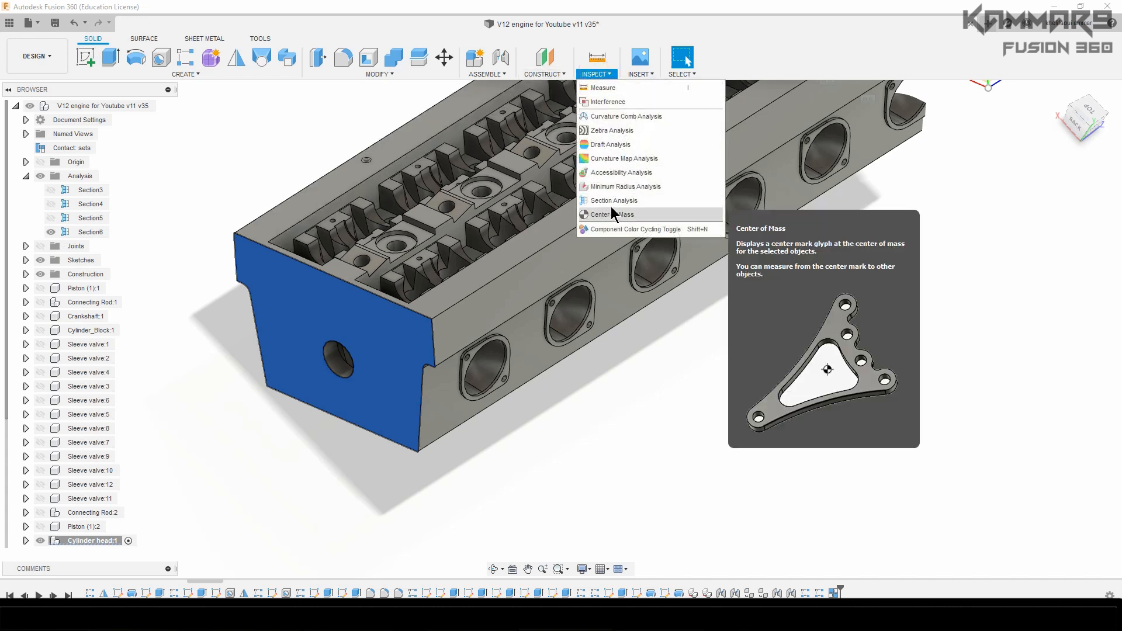
# - Section the head from its end face, sweeping the cut through valve guides, next cylinder and combustion chamber
pyautogui.click(612, 201)
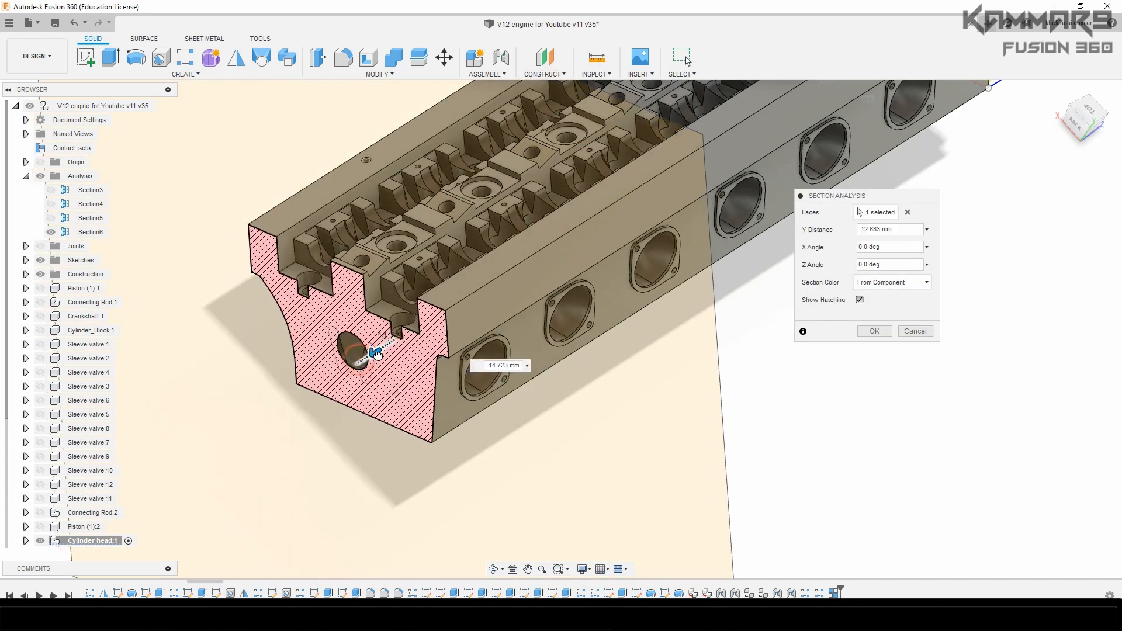
pyautogui.moveTo(372, 354); pyautogui.dragTo(401, 336)
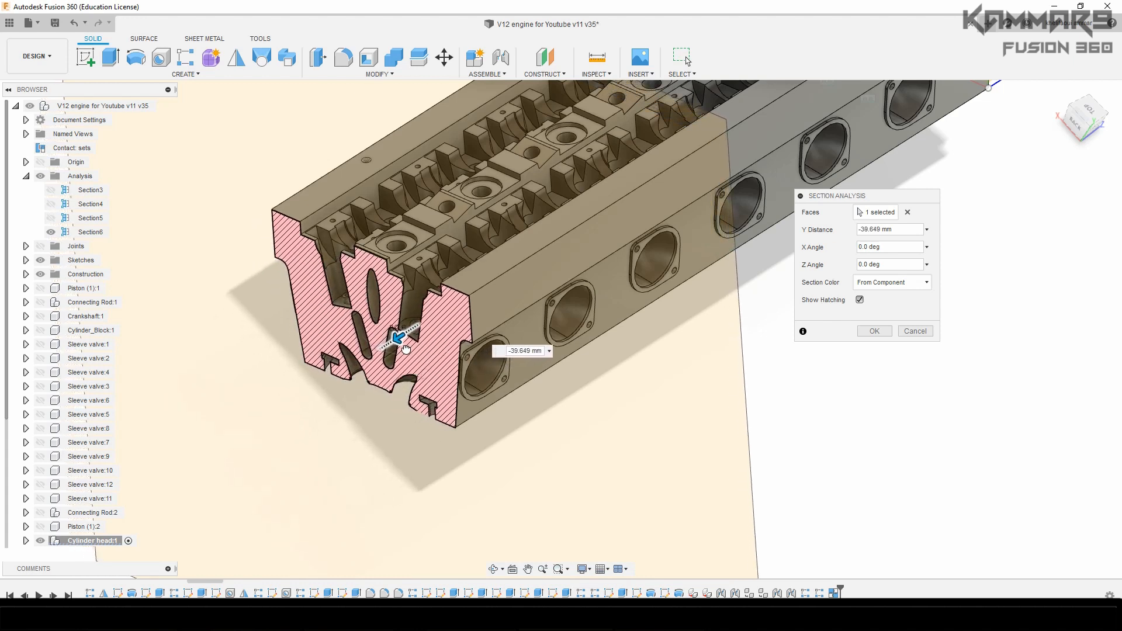
pyautogui.moveTo(401, 337); pyautogui.dragTo(415, 333)
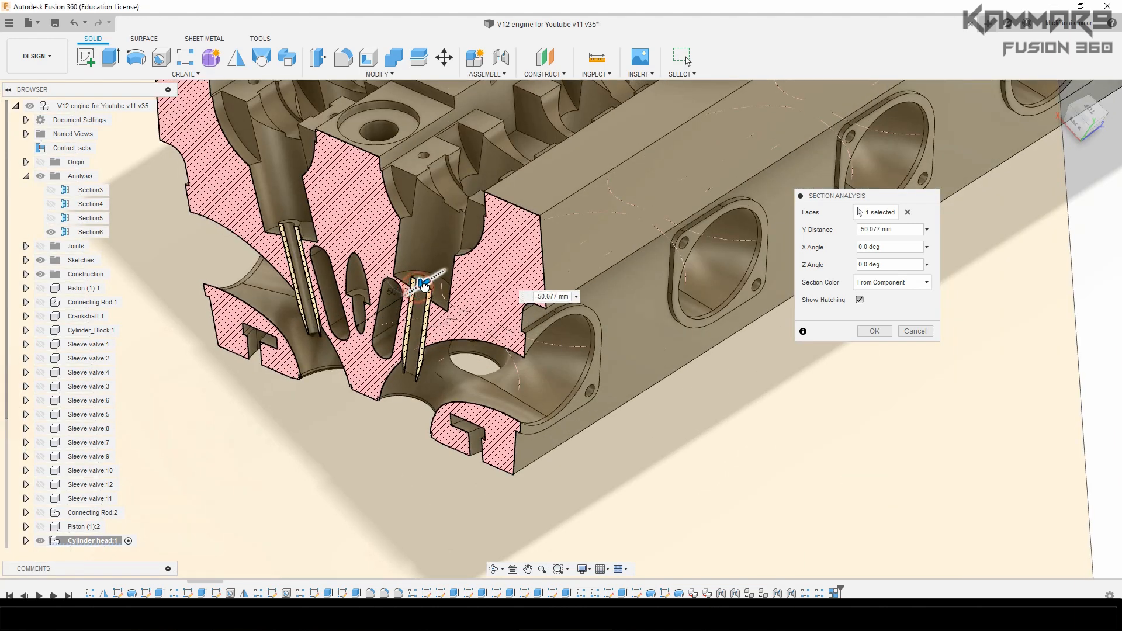
pyautogui.moveTo(426, 281); pyautogui.dragTo(415, 287)
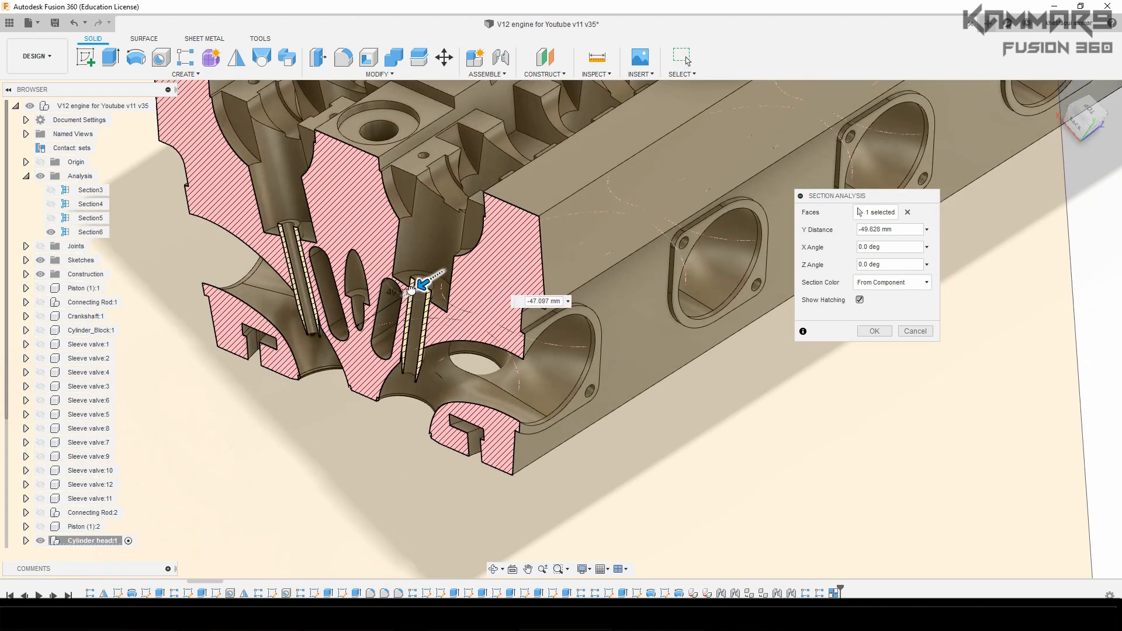
pyautogui.moveTo(422, 284); pyautogui.dragTo(389, 308)
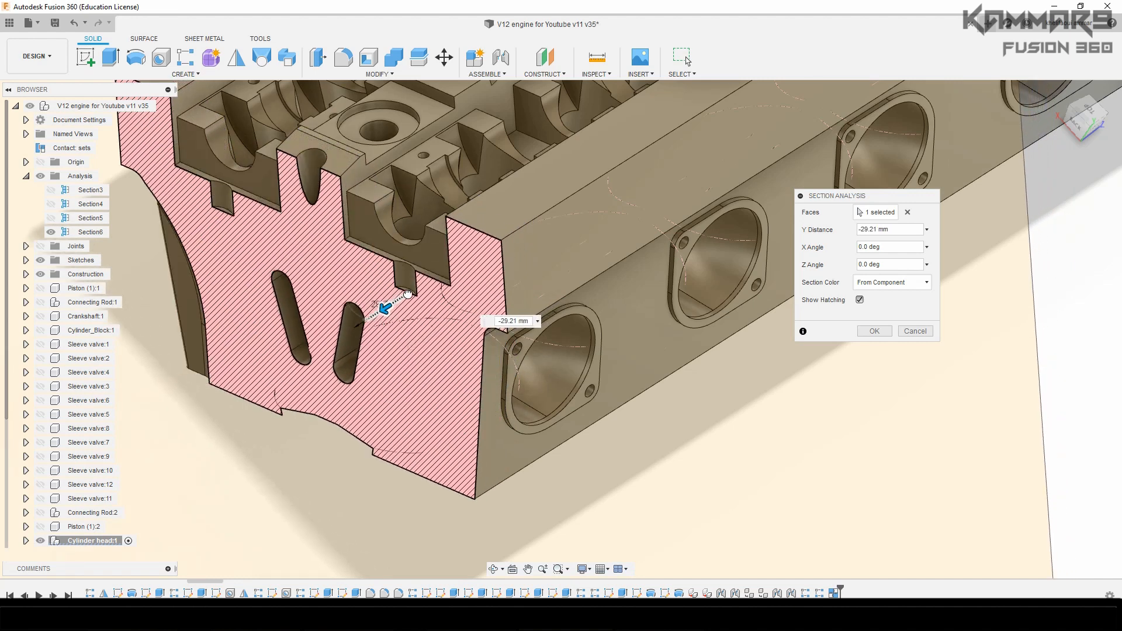
pyautogui.moveTo(389, 308); pyautogui.dragTo(455, 265)
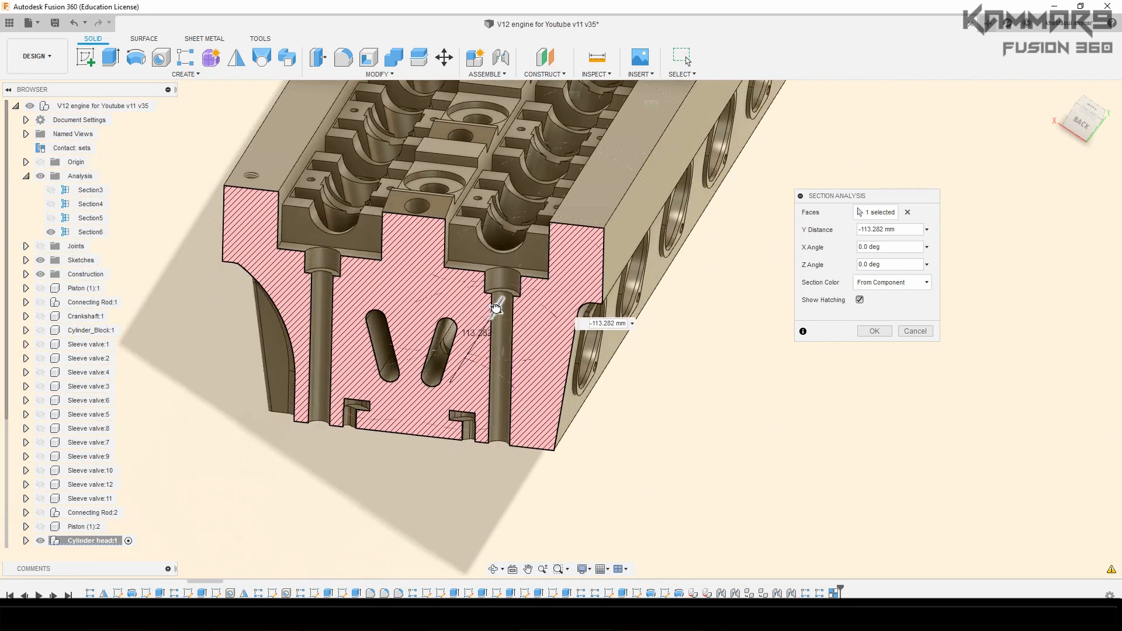
pyautogui.moveTo(497, 308); pyautogui.dragTo(508, 286)
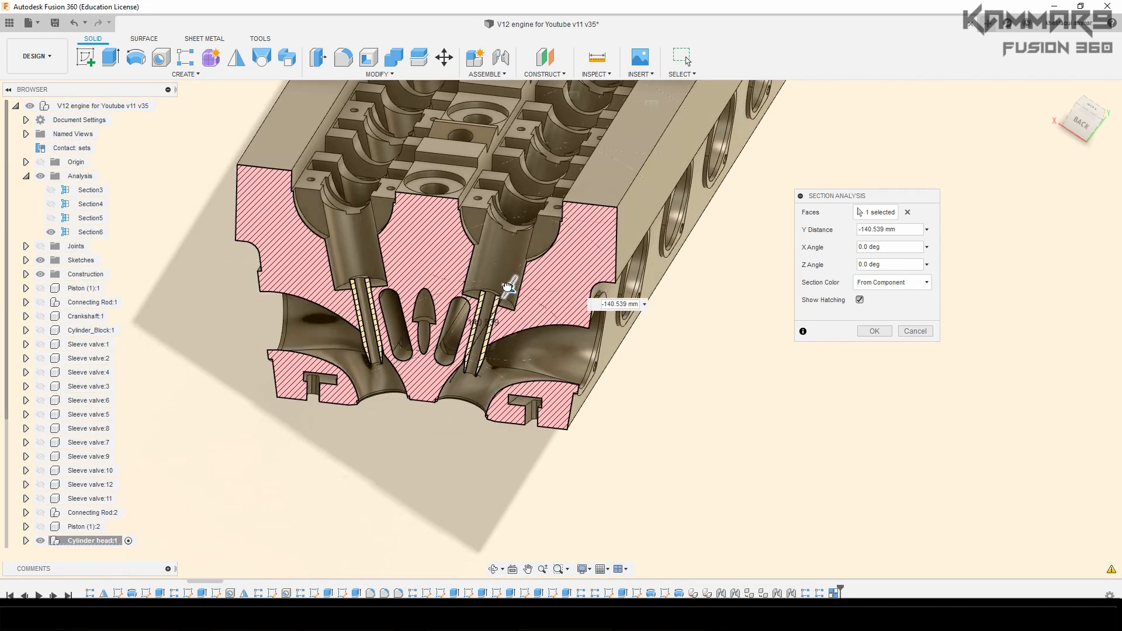
pyautogui.moveTo(503, 296); pyautogui.dragTo(503, 293)
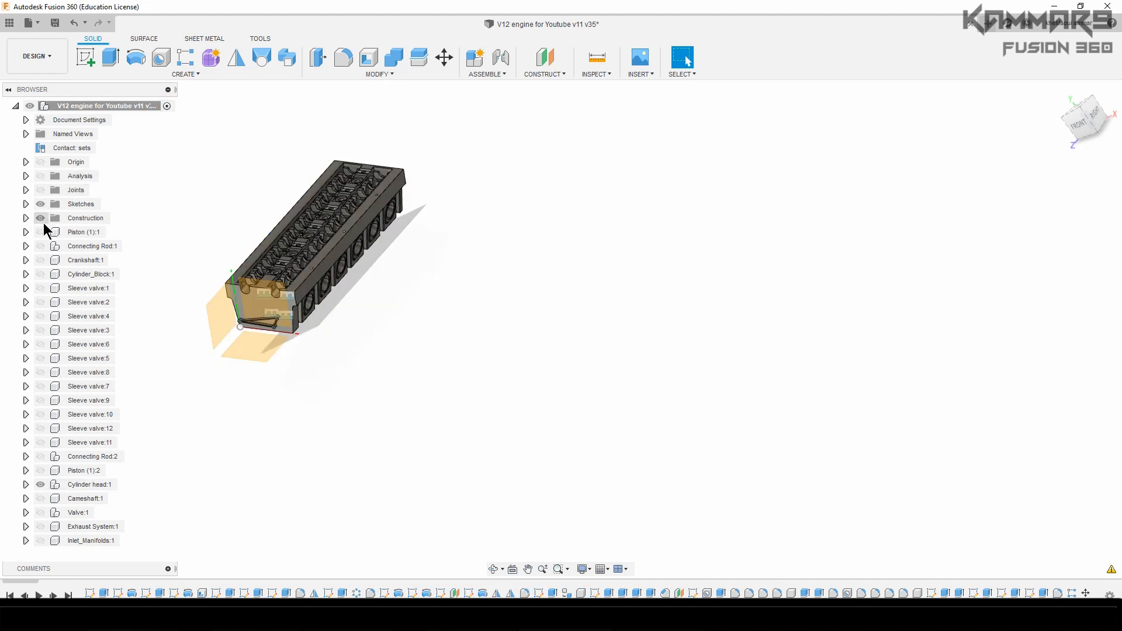
# - Show Cylinder_Block in the sectioned view and orbit to check its alignment with the head
pyautogui.click(89, 273)
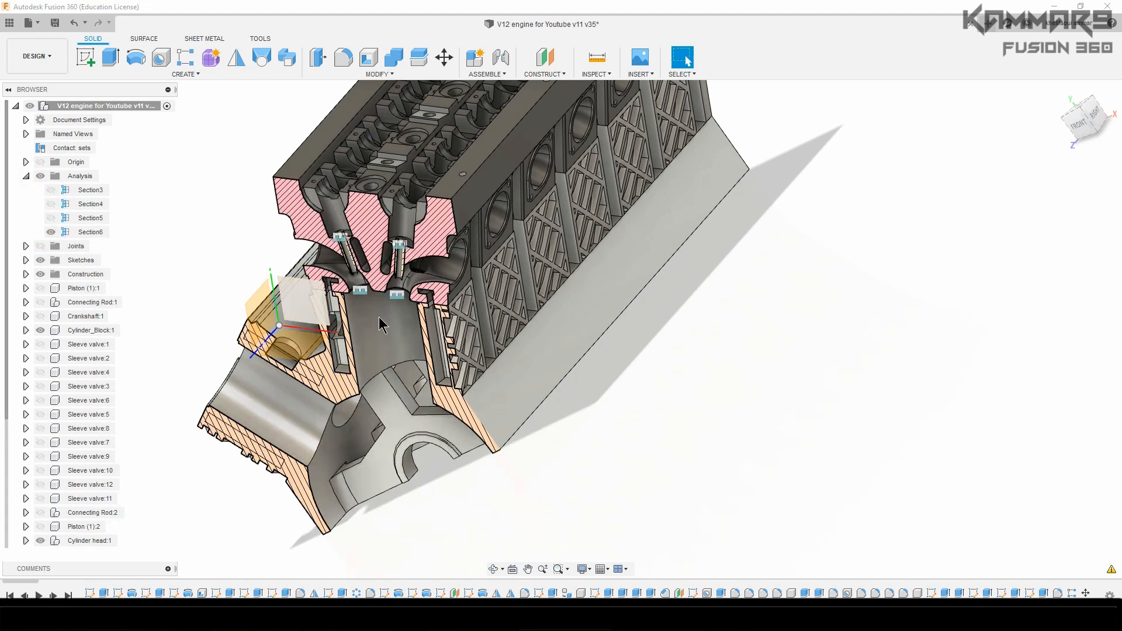
pyautogui.scroll(-3)
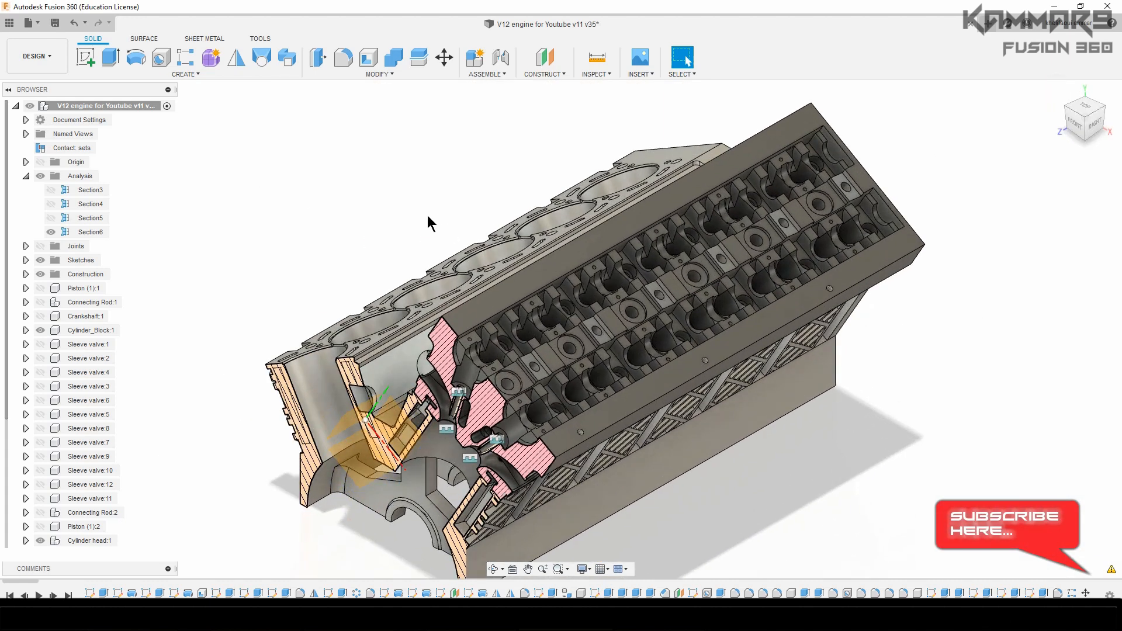
pyautogui.moveTo(687, 220)
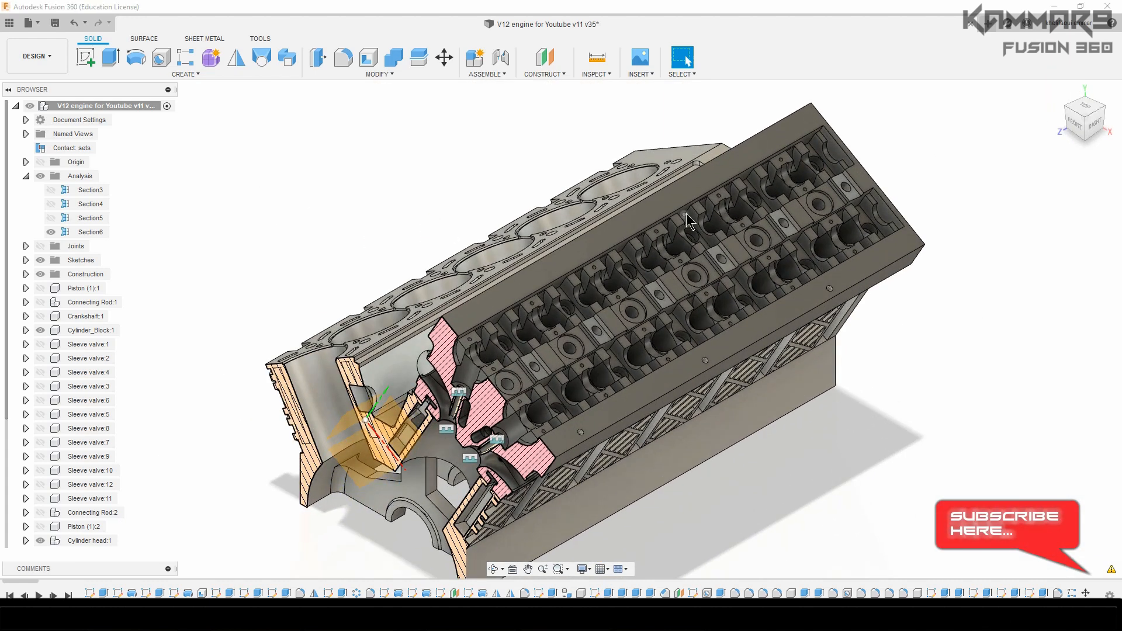
pyautogui.moveTo(691, 220); pyautogui.dragTo(562, 306)
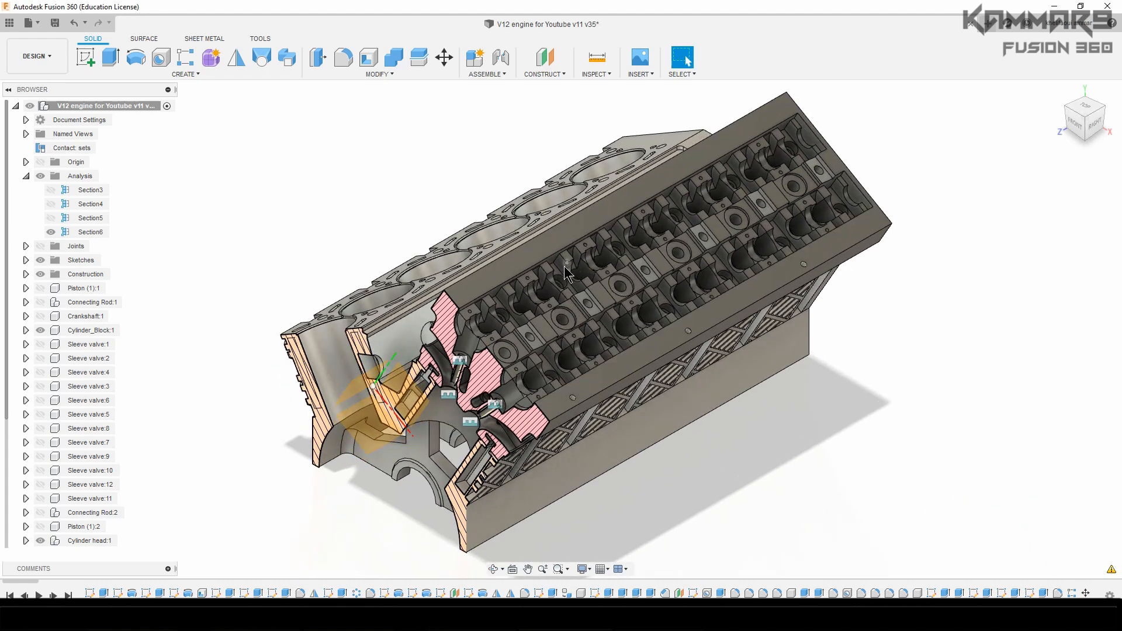
pyautogui.moveTo(581, 331)
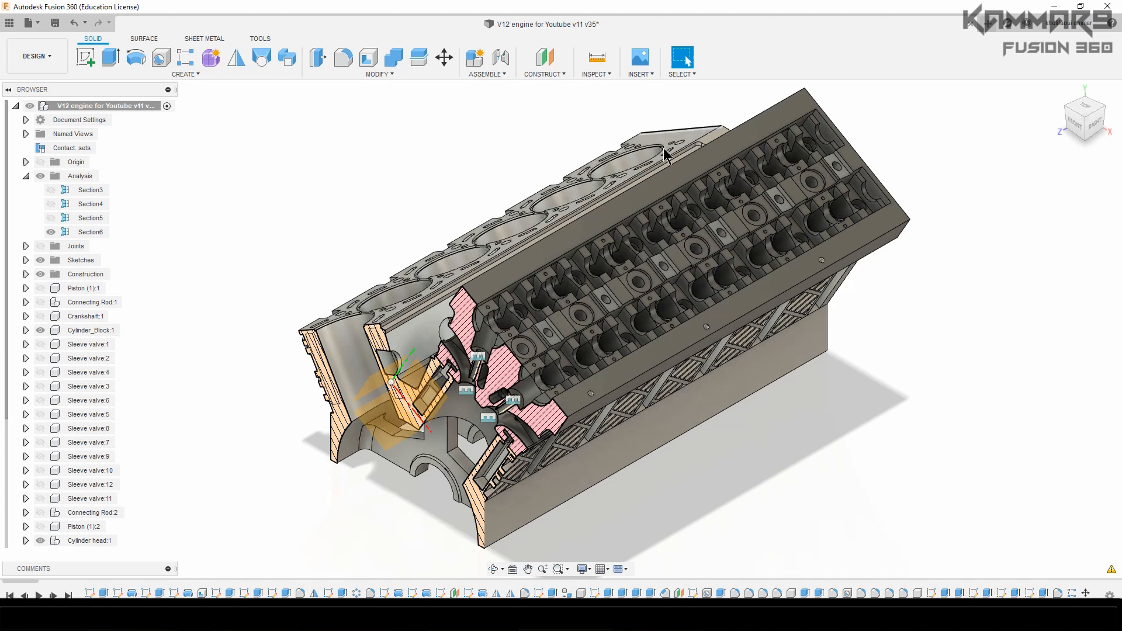
pyautogui.moveTo(711, 118)
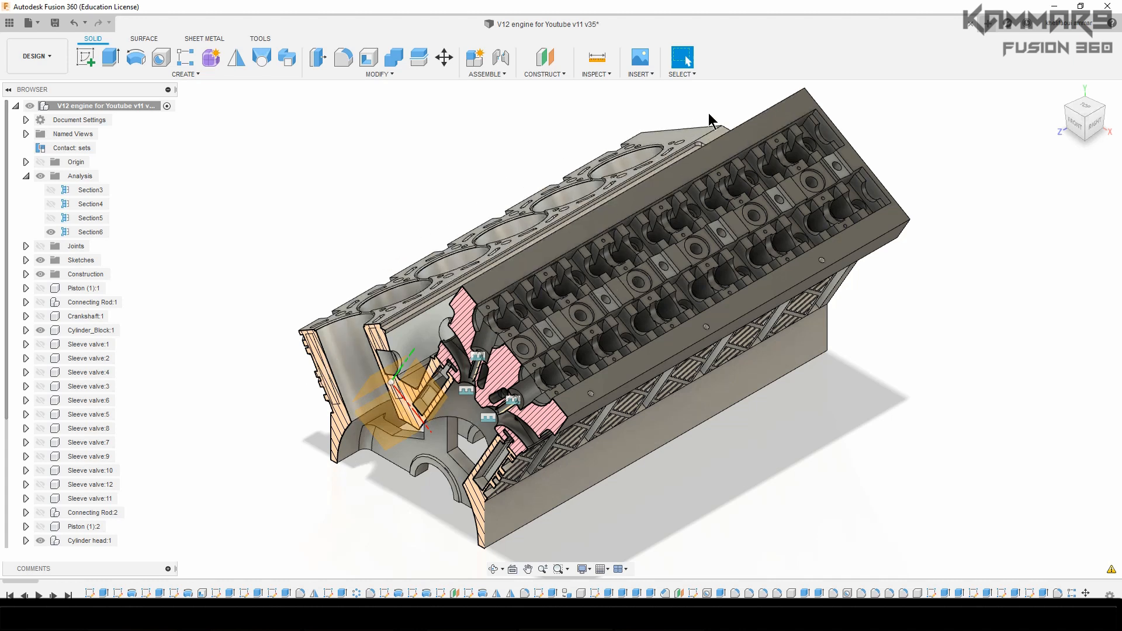